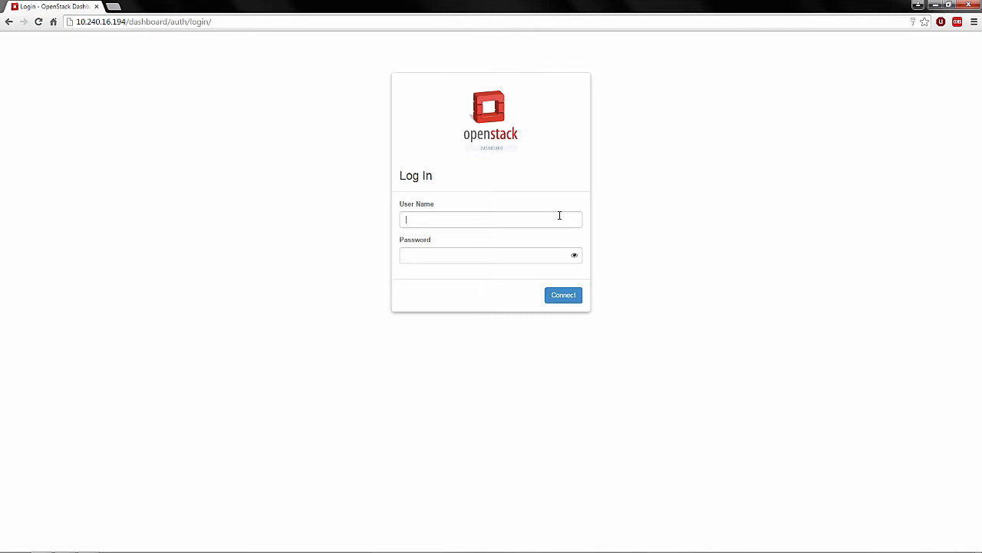
Sign in as admin and review the Hypervisors page and its Compute Host list.
click(564, 295)
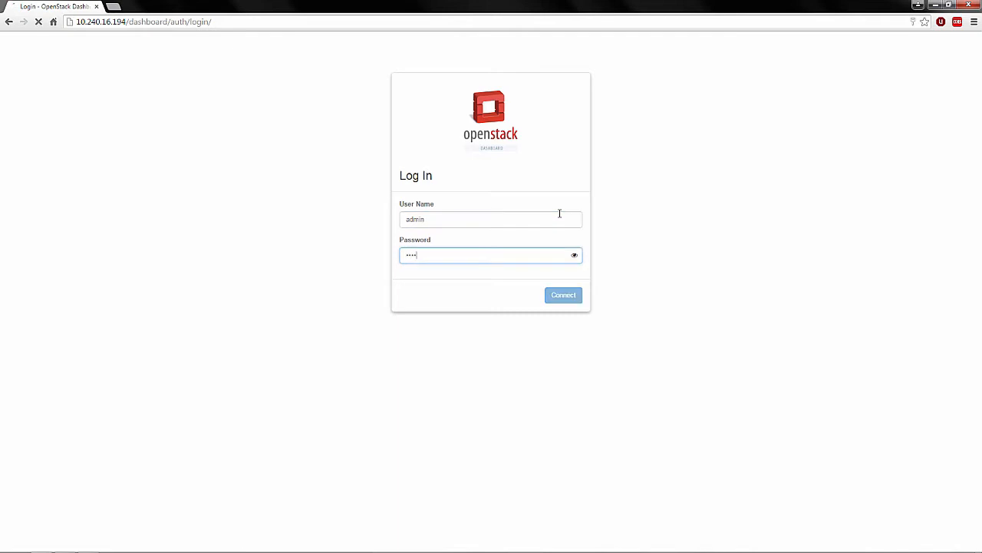
click(563, 295)
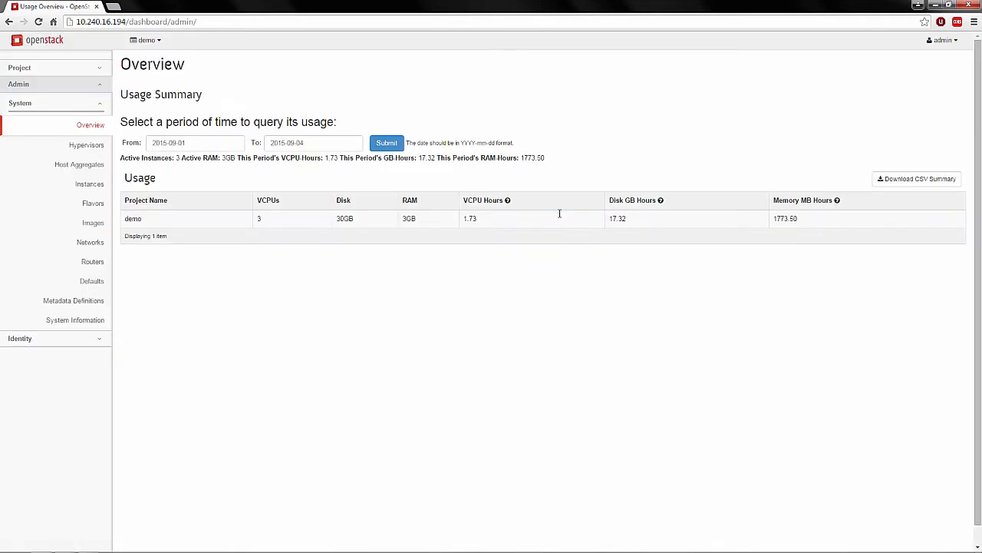
click(86, 144)
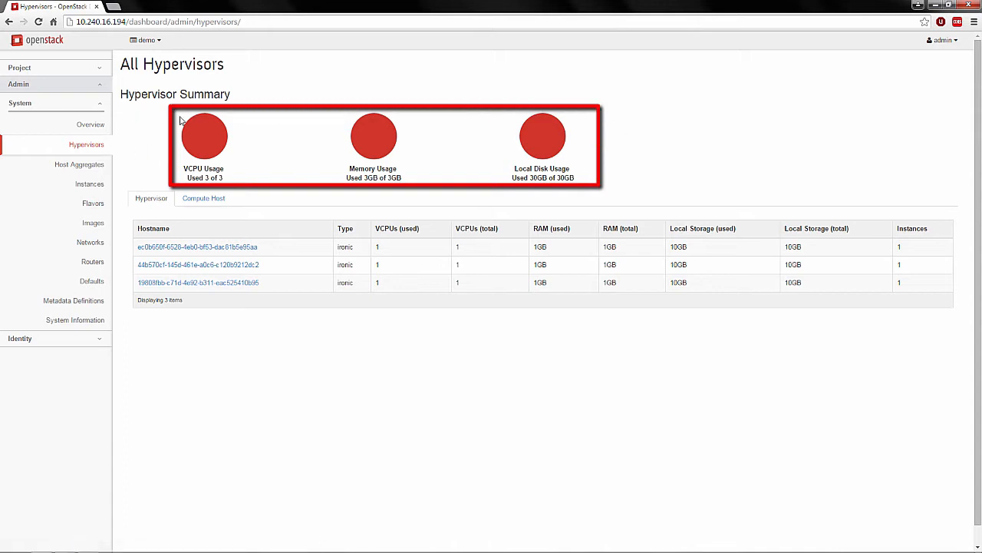
mouse_move(243, 344)
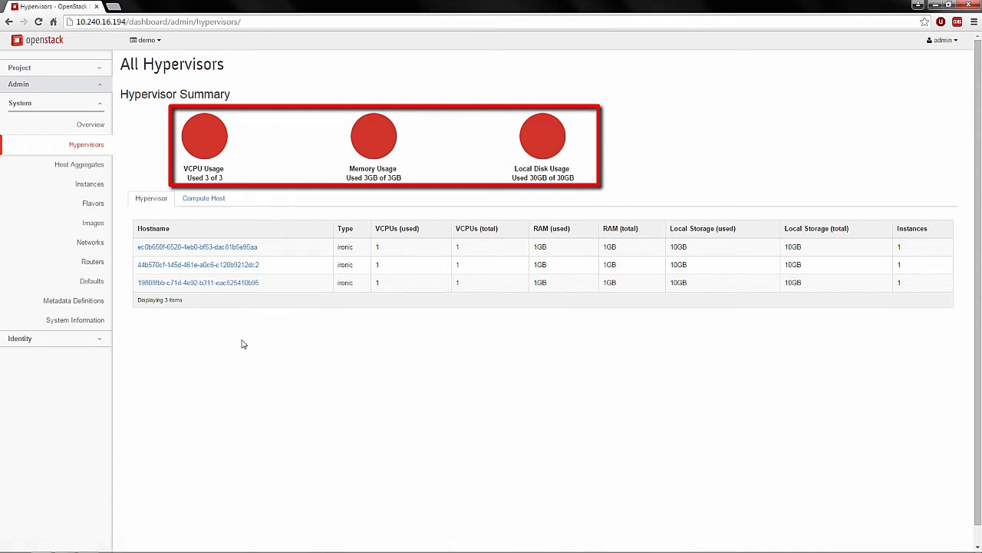
click(203, 198)
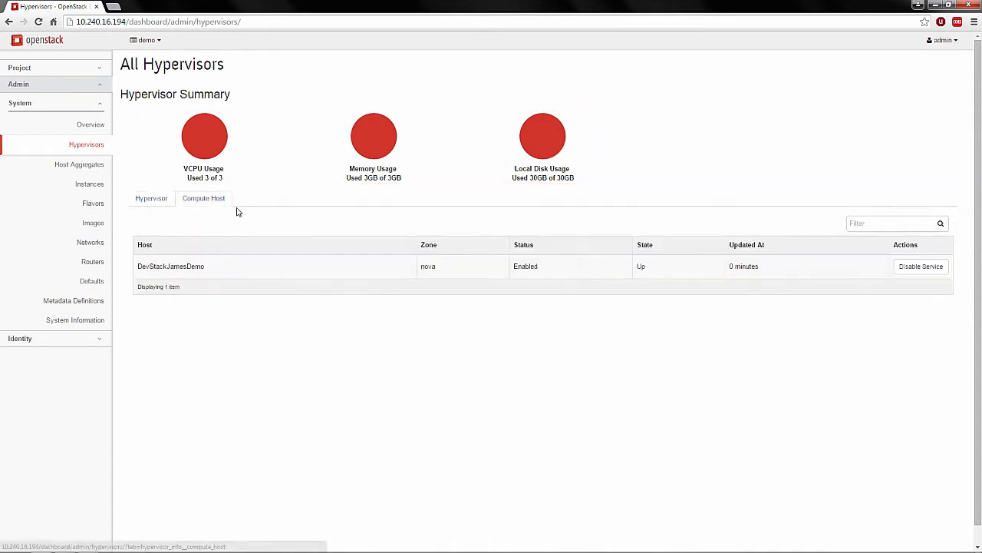
click(151, 198)
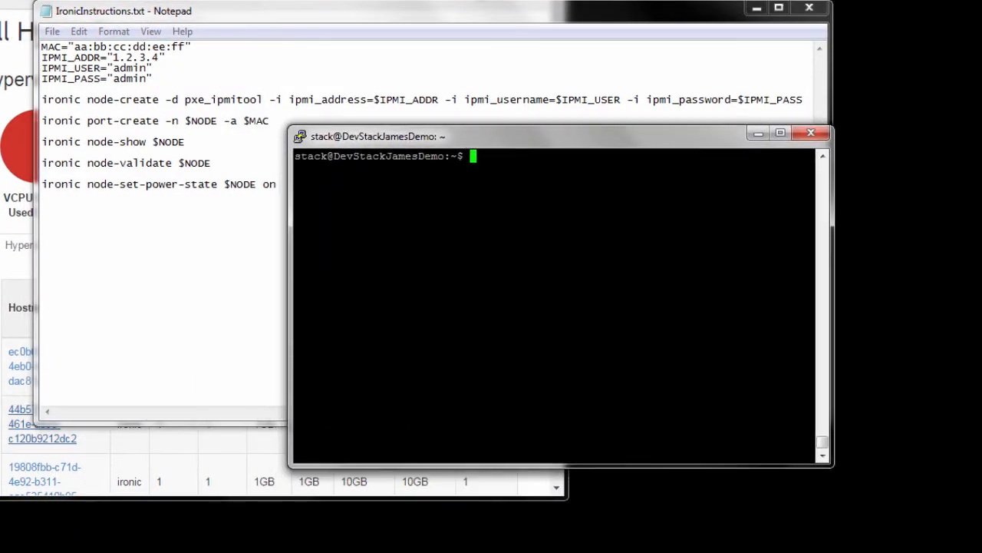
Run ironic node-create with driver pxe_ipmitool, the IPMI address and admin username/password.
text(ironic)
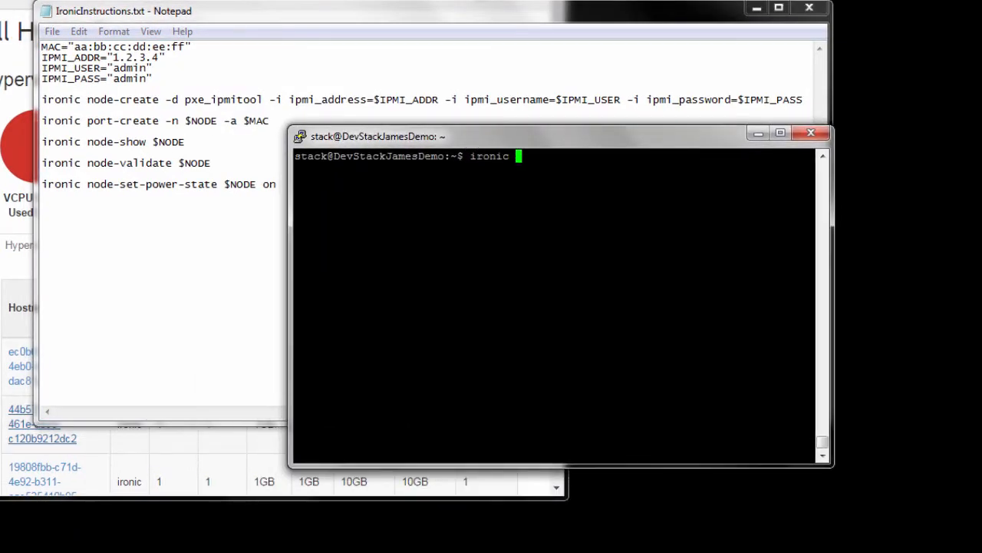
text(node-create -d pxe_ipmit)
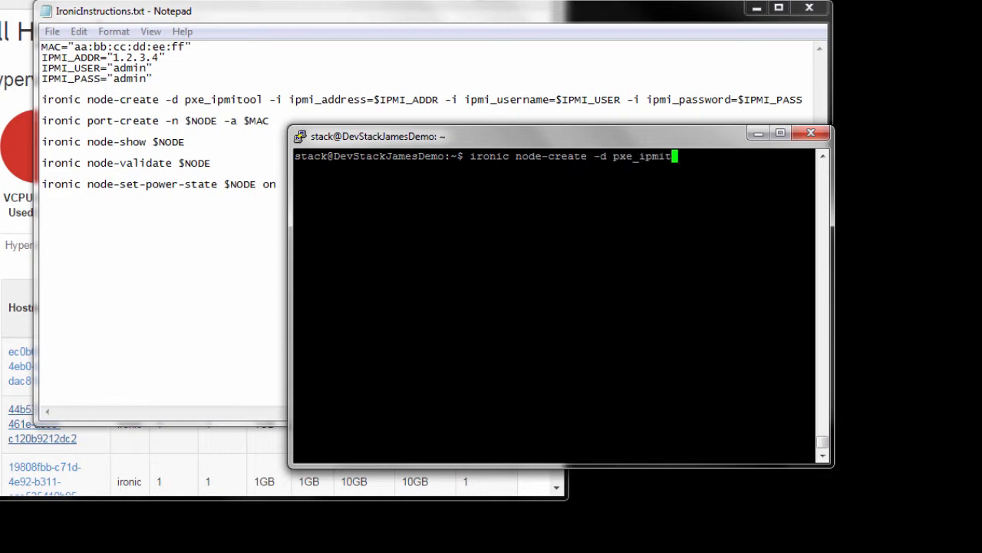
text(ool -i ipmi_address="172.31.)
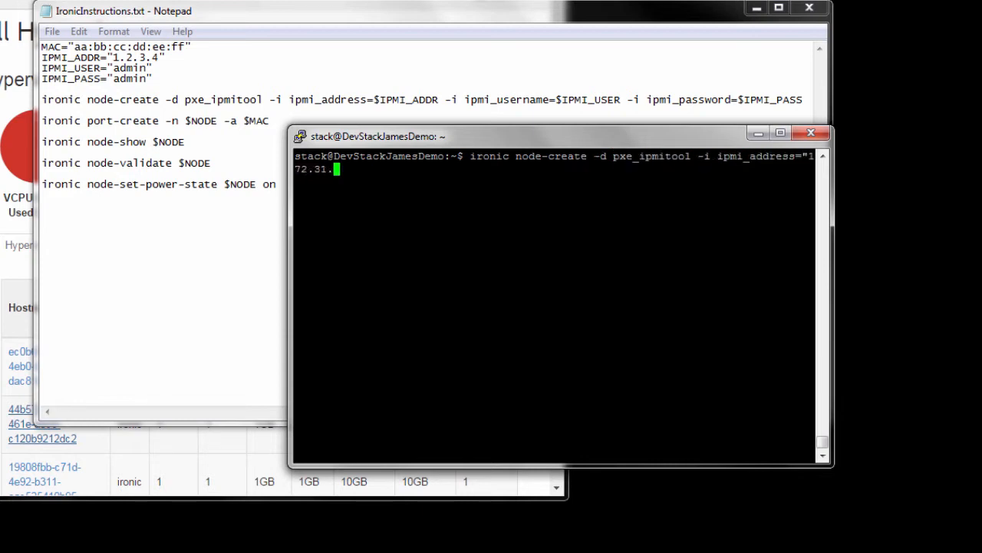
text(128.200" -i ipmi_username="adm)
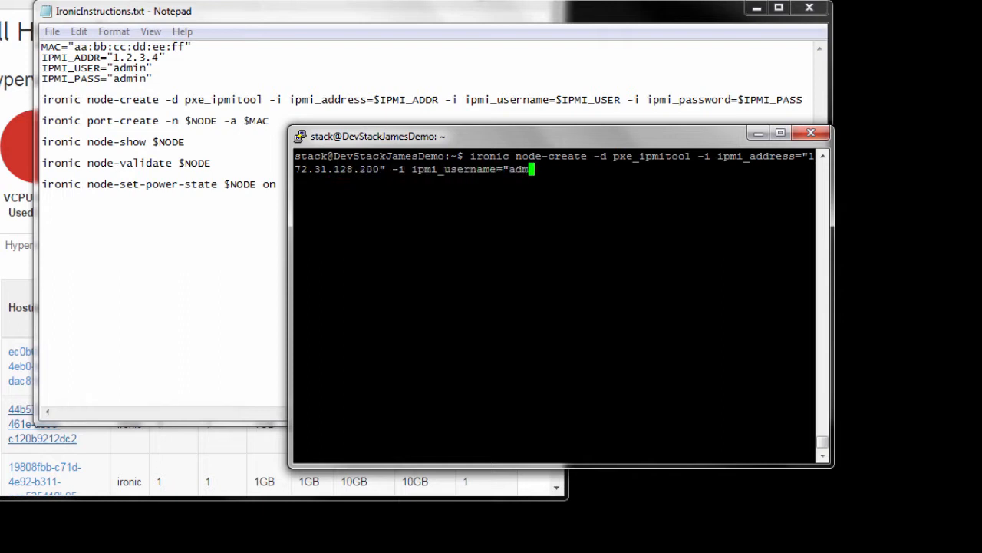
text(in" -i ipmi_use)
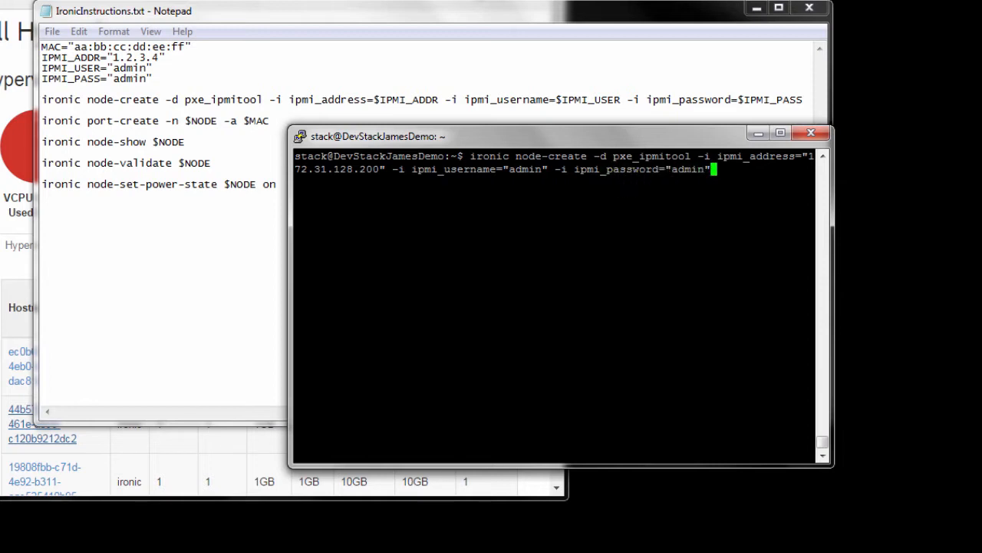
key(enter)
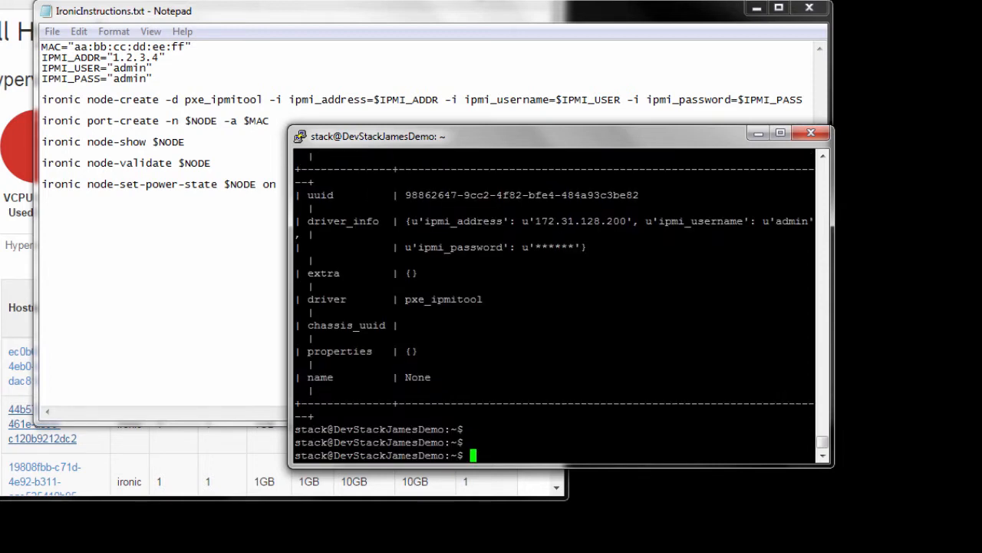
Begin an ironic port-create command for node UUID 98862647-9cc2-4f82-bfe4-484a93c3be82.
text(ironic port-create -n)
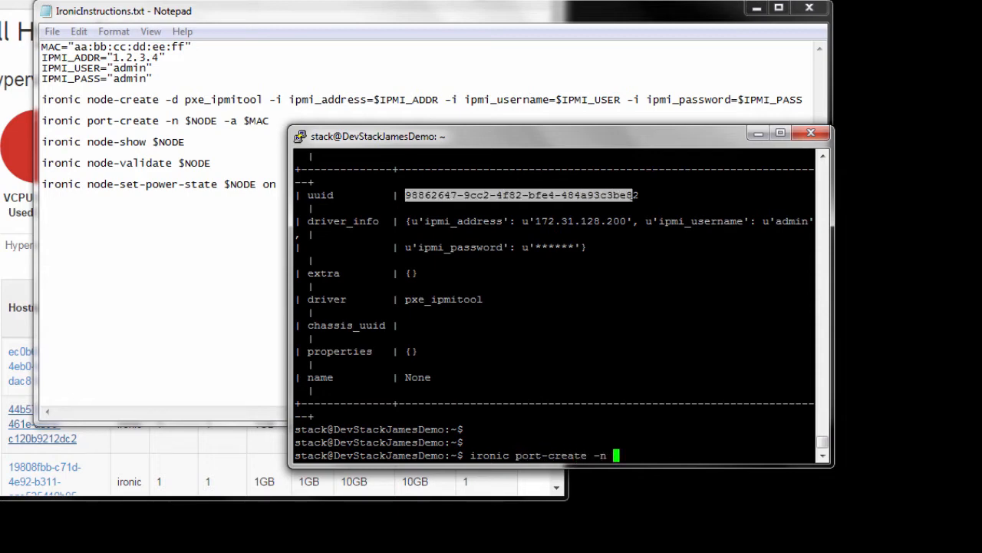
text(98862647-9cc2-4f82-bfe4-484a93c3be82)
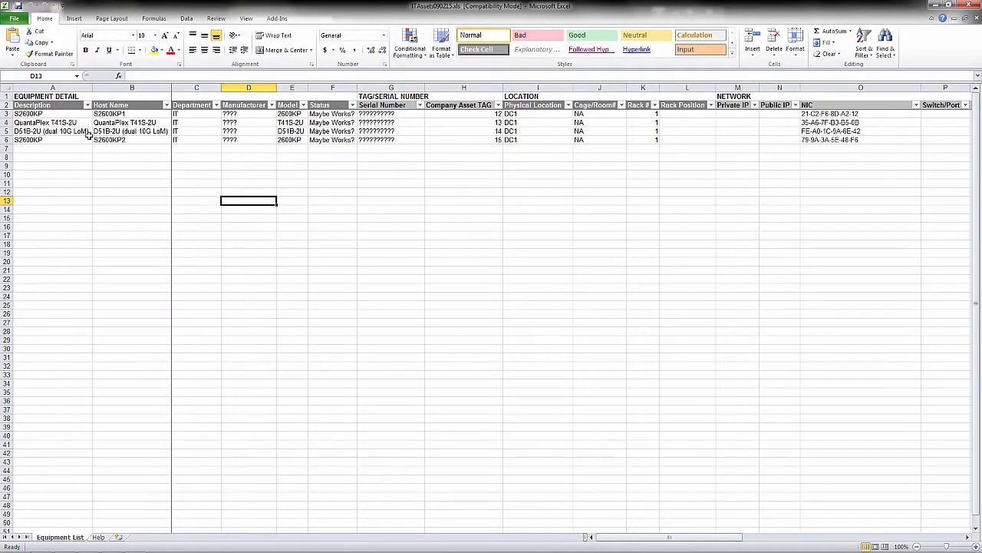
mouse_move(126, 135)
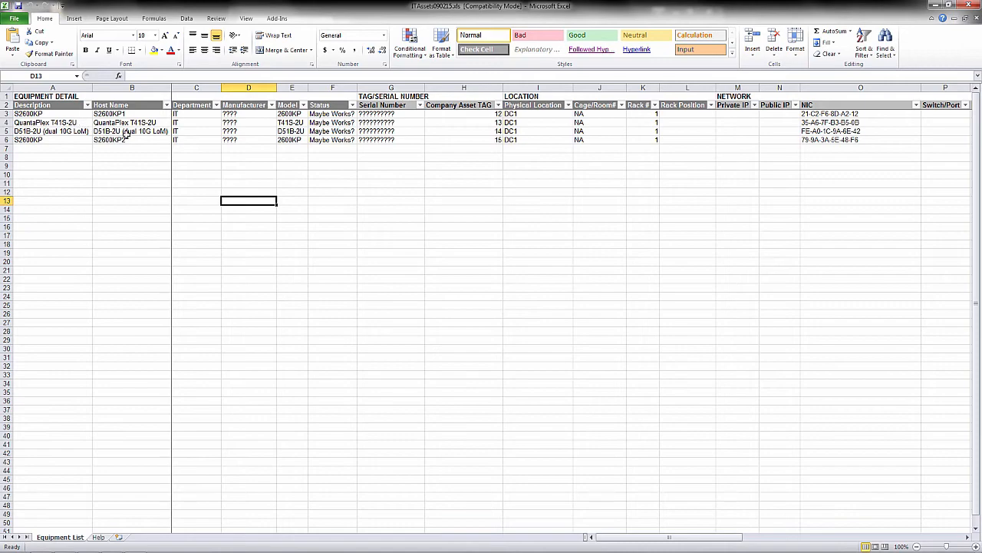
click(859, 131)
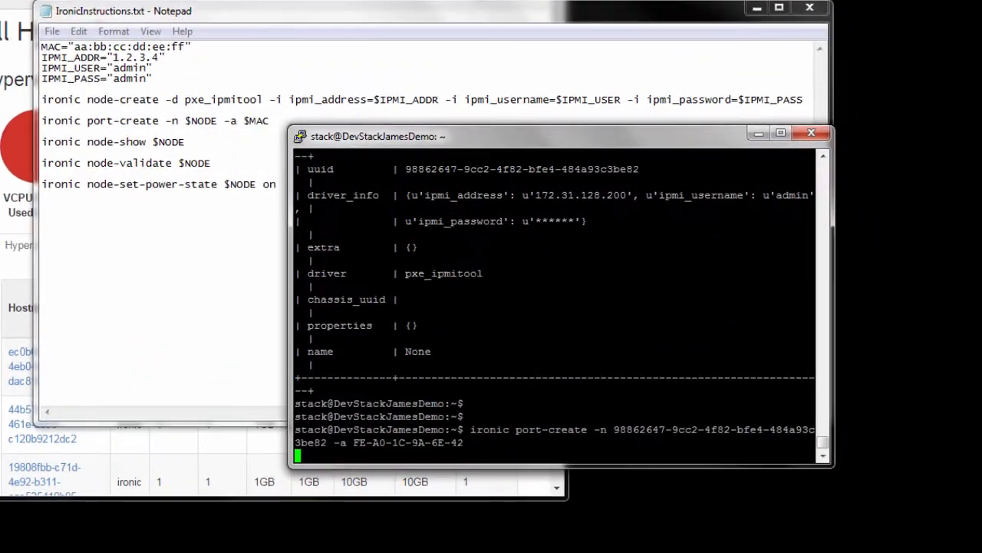
Create the node's port with MAC fe:a0:1c:9a:6e:42, then begin node-validate.
key(Return)
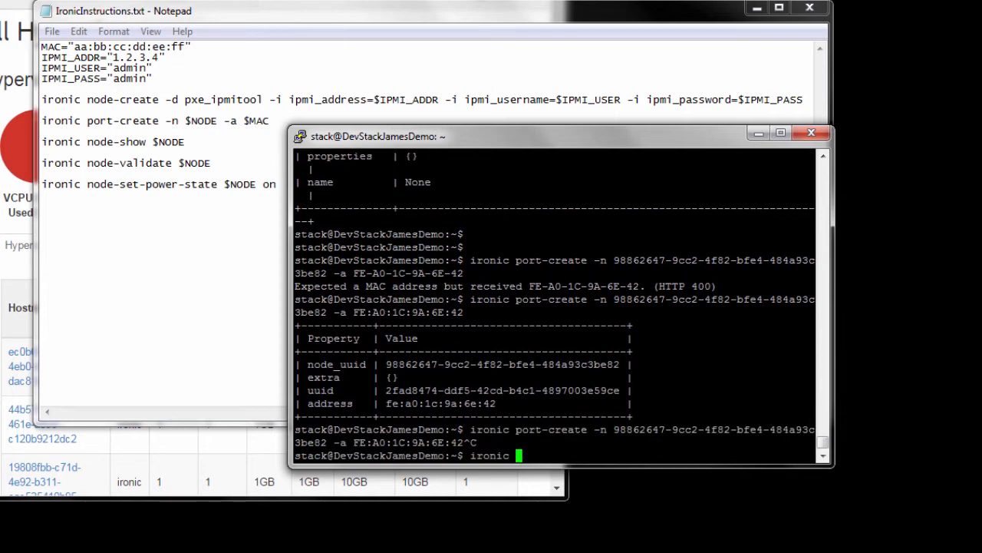
text(node-validate)
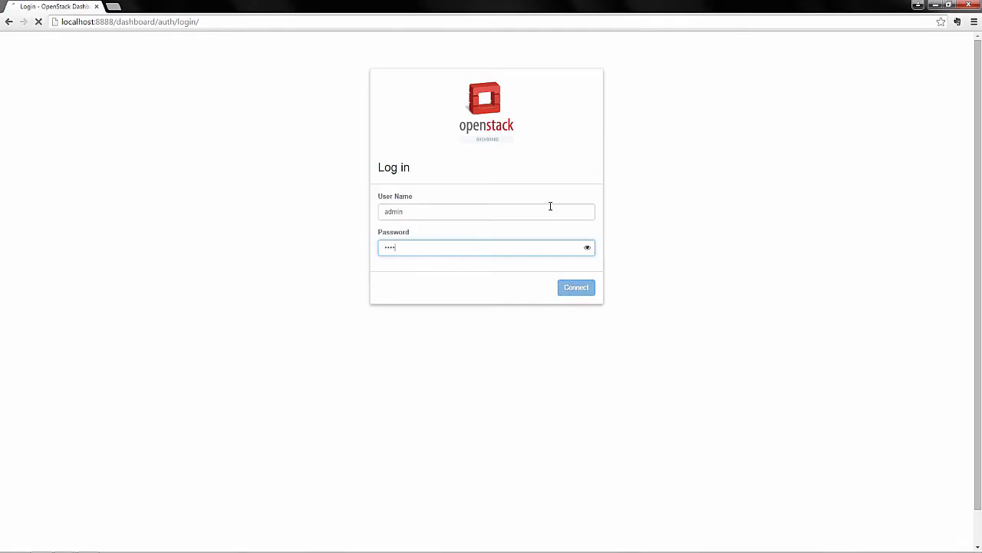
Sign in and show the RackHD Bare Metal node table under Hypervisors.
click(576, 287)
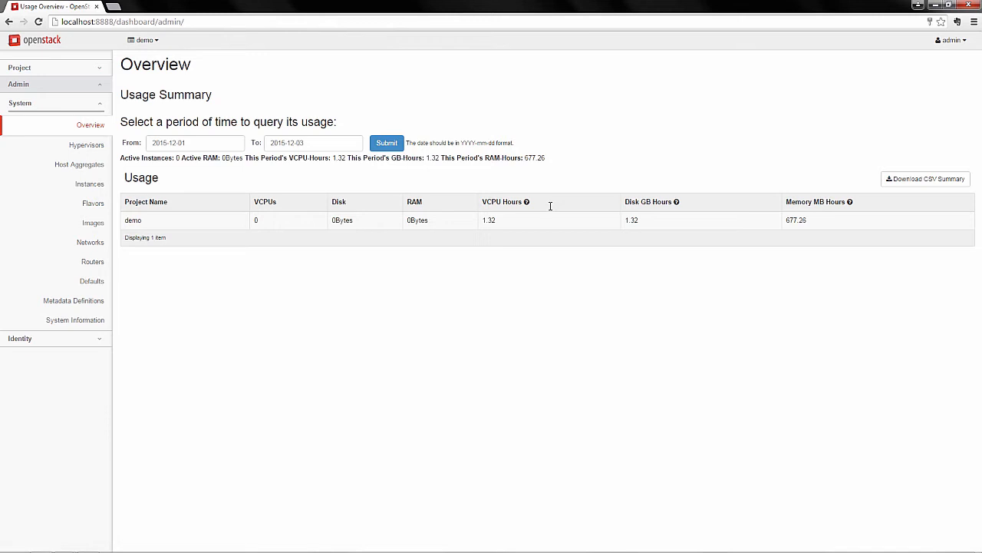
click(86, 144)
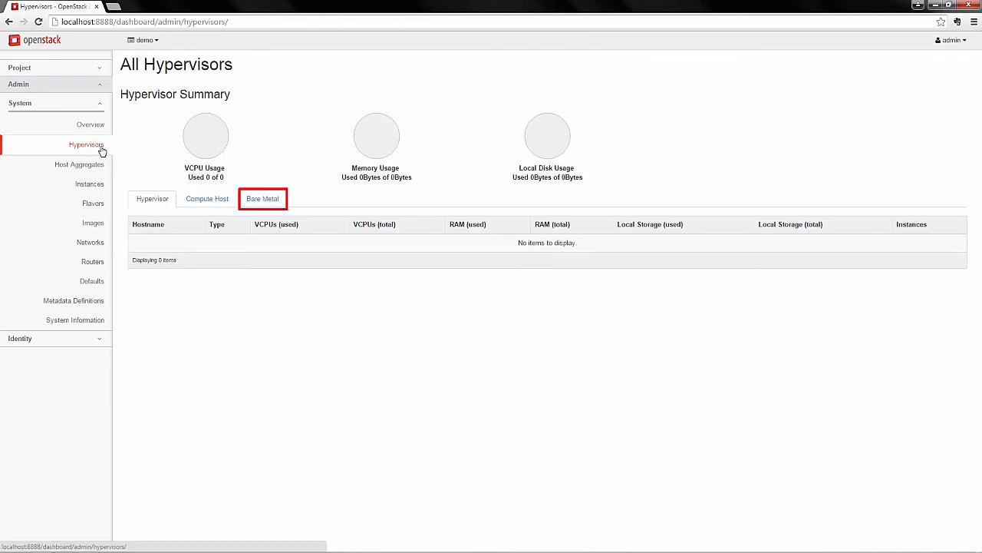
mouse_move(223, 189)
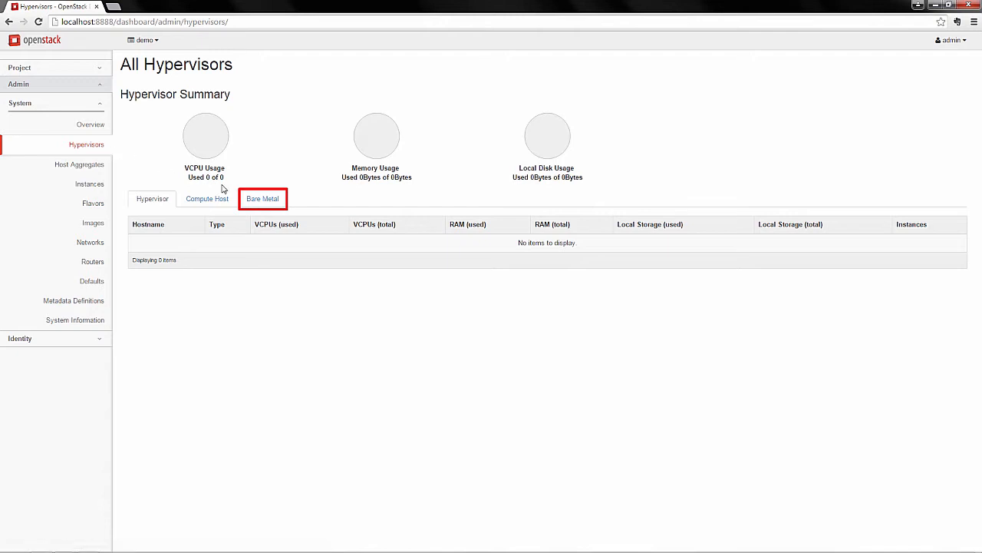
click(262, 199)
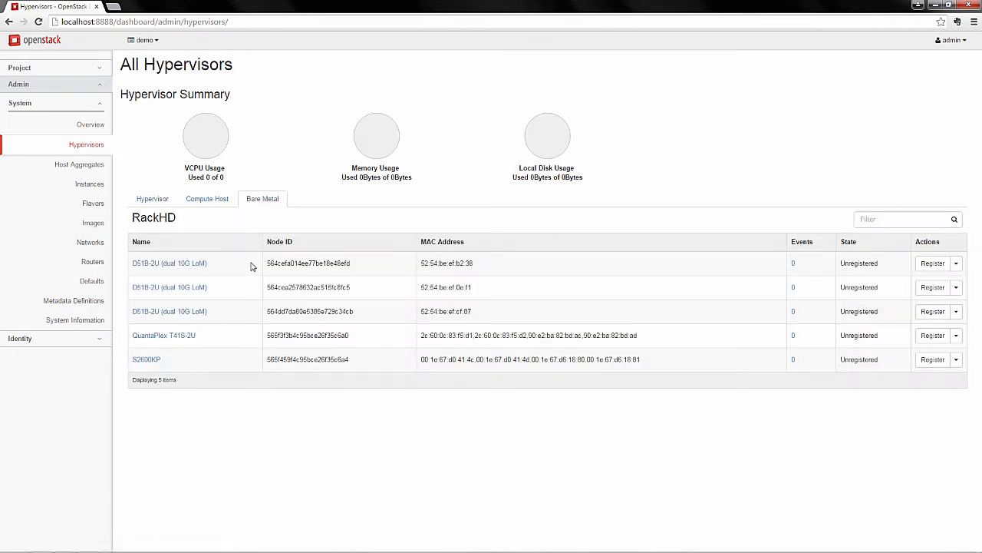
mouse_move(246, 359)
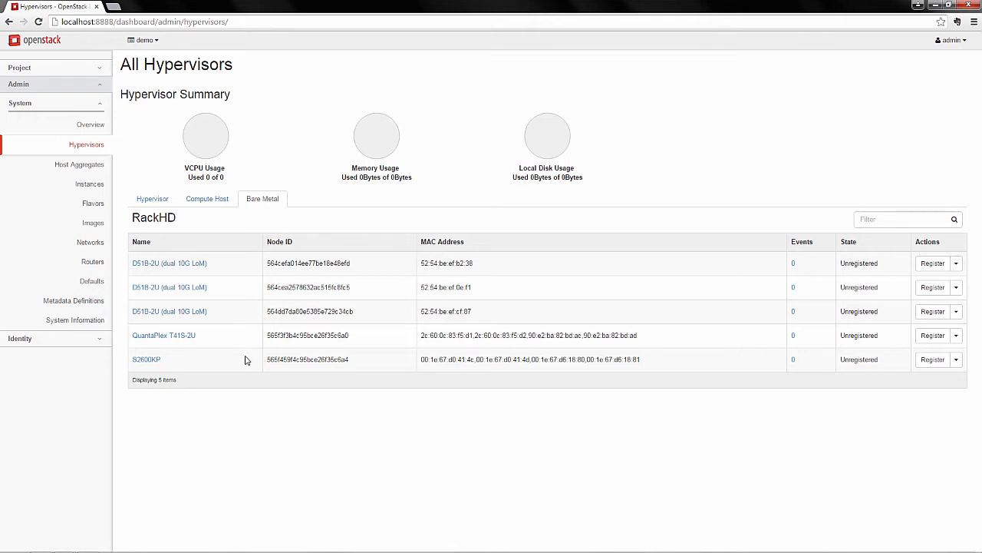
mouse_move(236, 249)
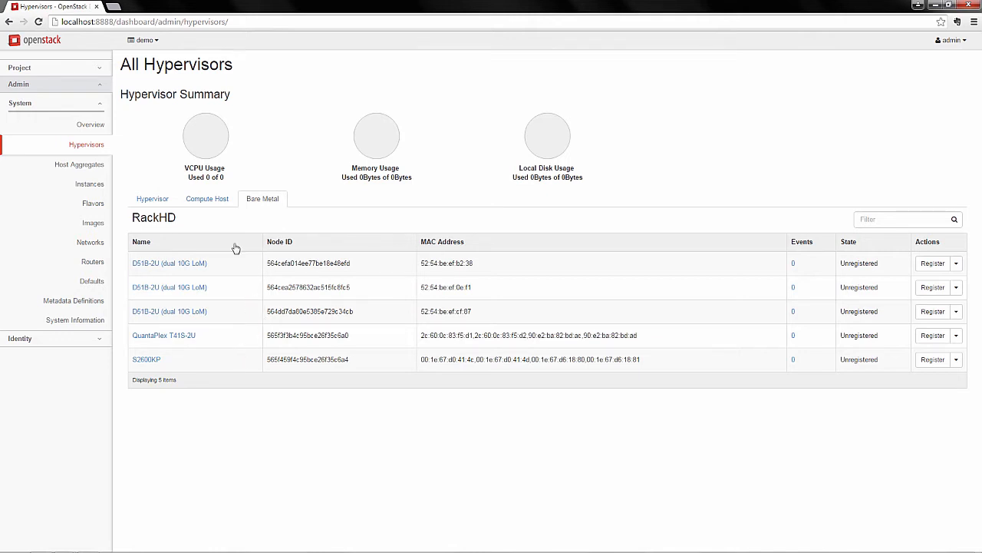
mouse_move(183, 216)
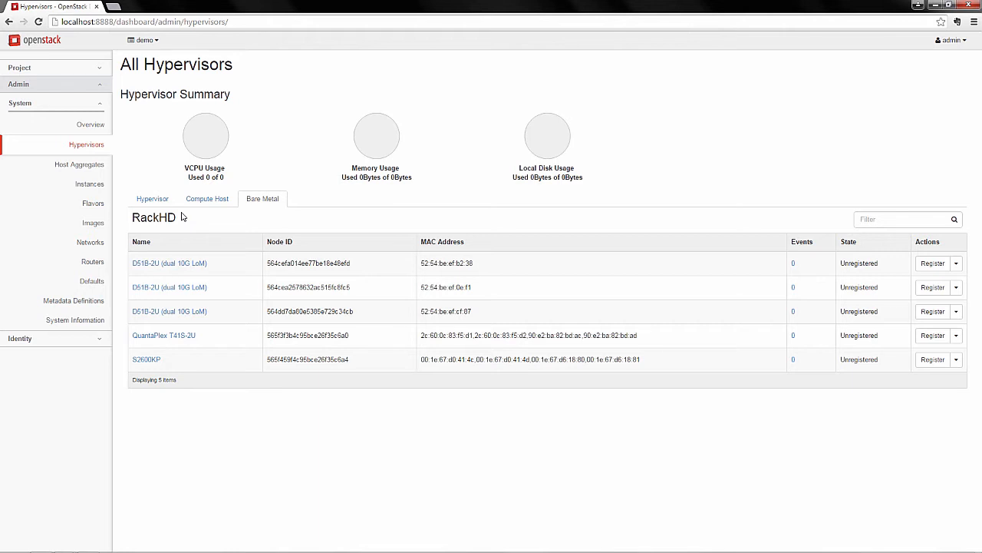
mouse_move(184, 227)
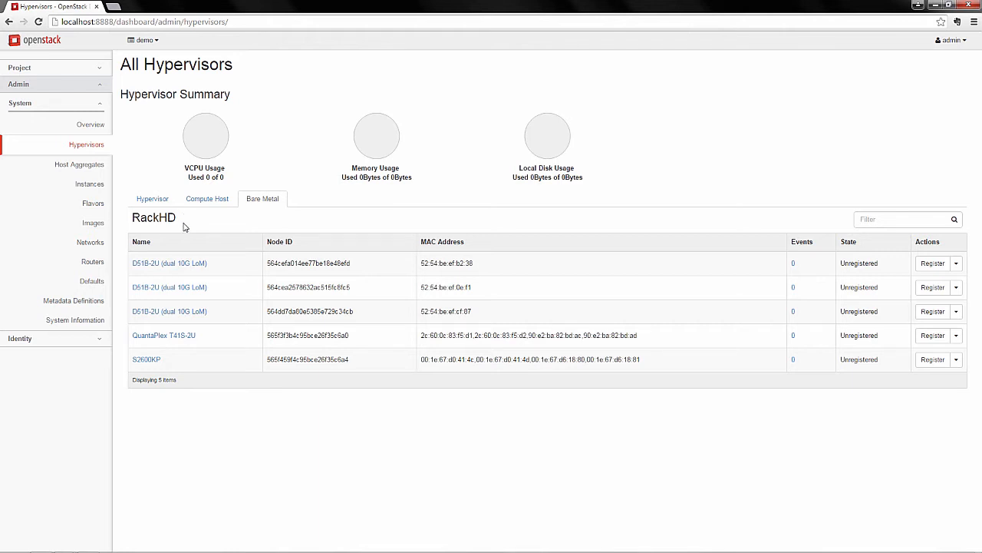
click(169, 263)
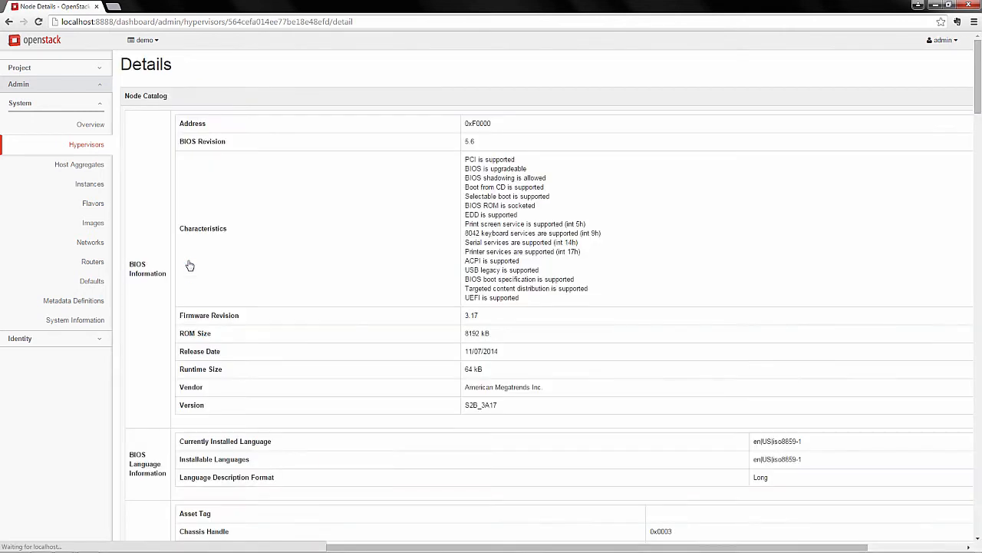
scroll(down, 3)
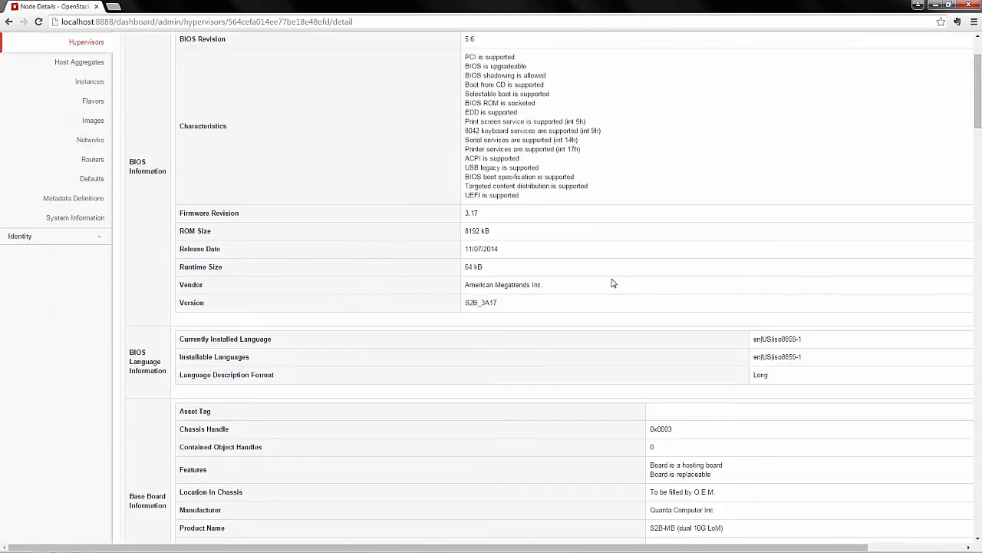
scroll(down, 3)
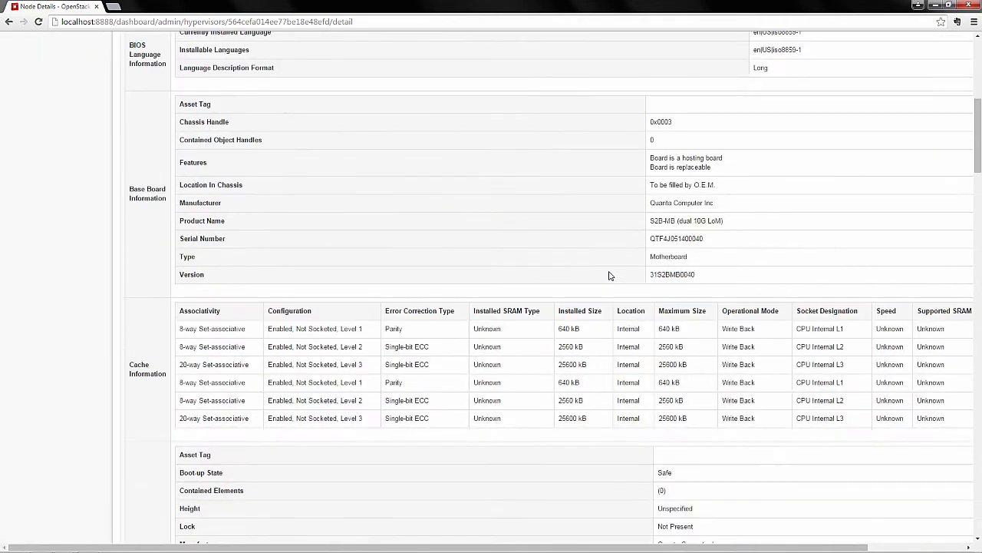
scroll(down, 3)
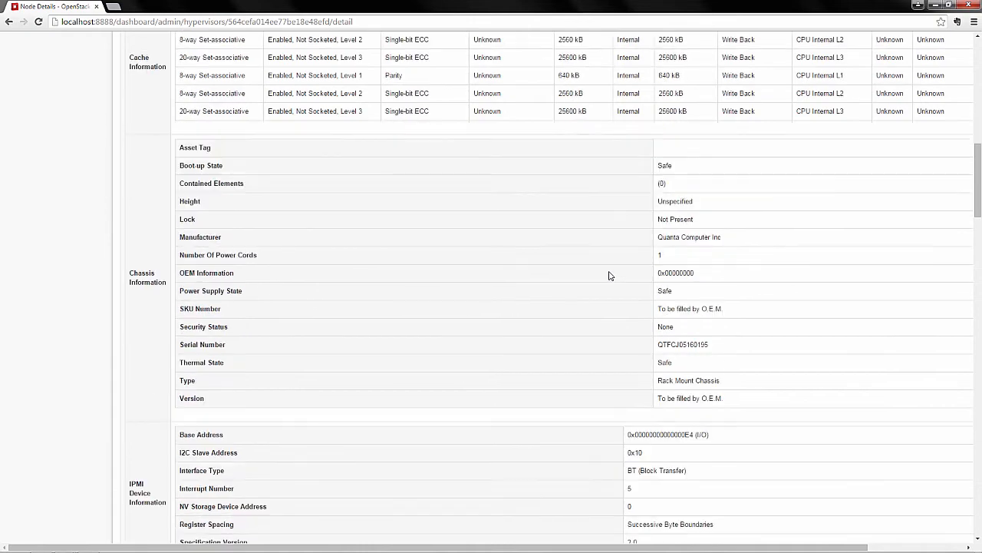
scroll(down, 3)
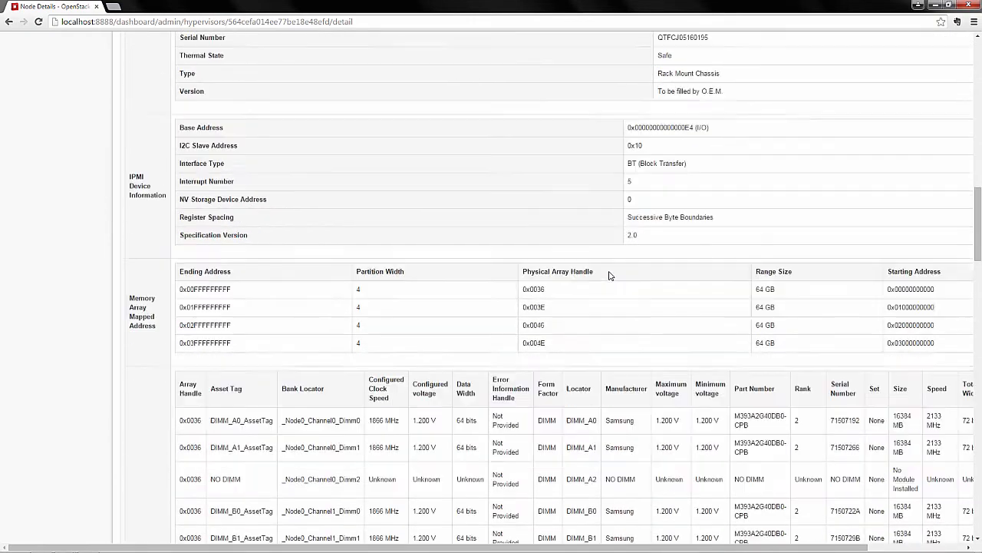
scroll(down, 3)
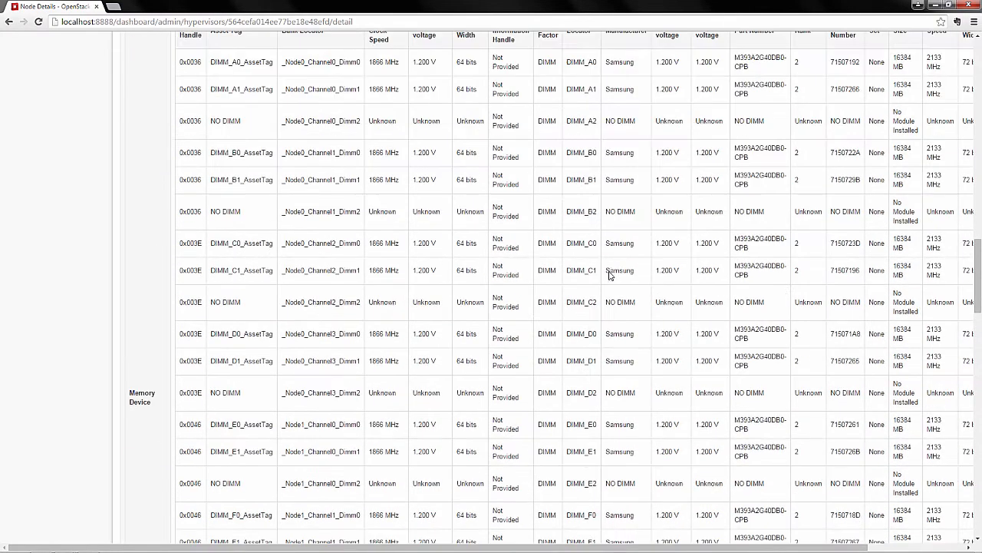
scroll(down, 3)
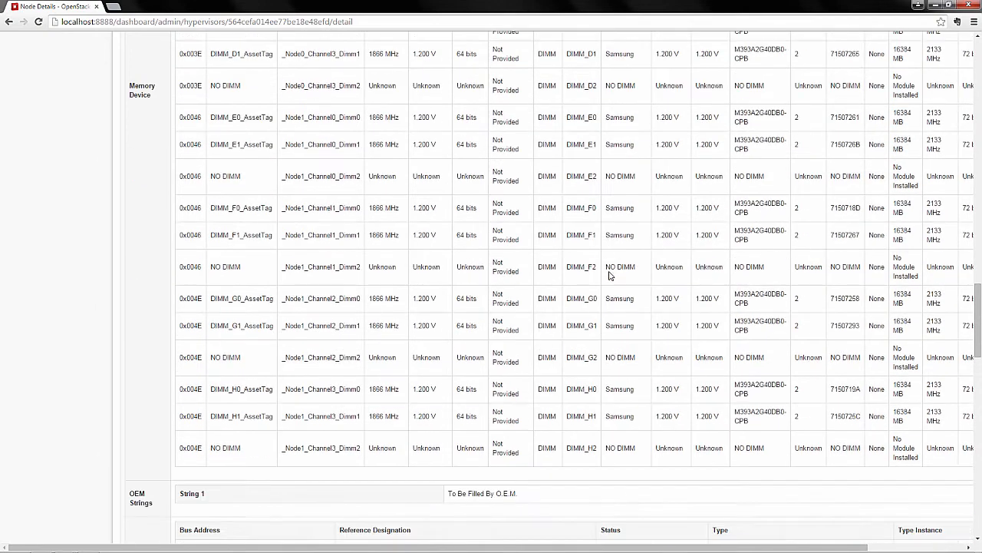
scroll(down, 3)
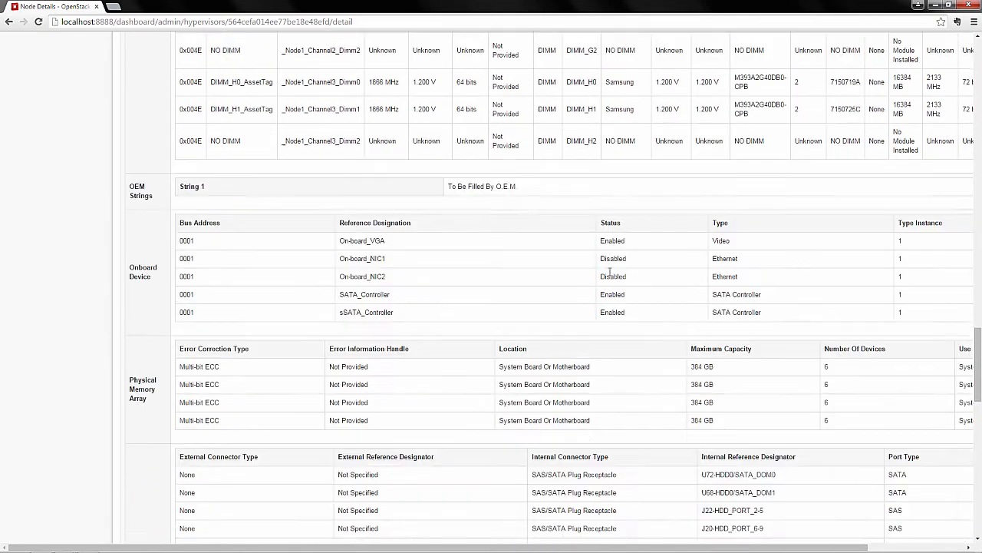
scroll(down, 3)
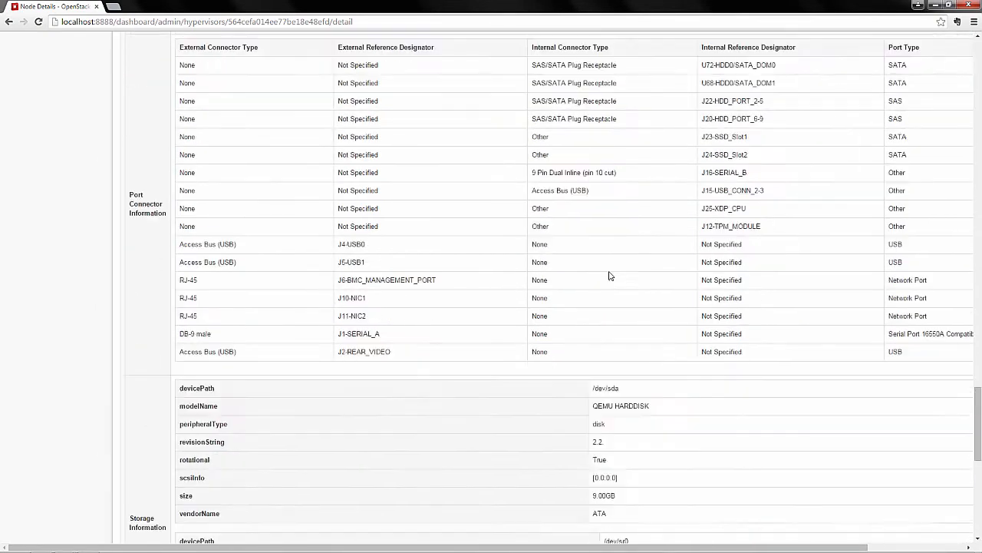
scroll(down, 3)
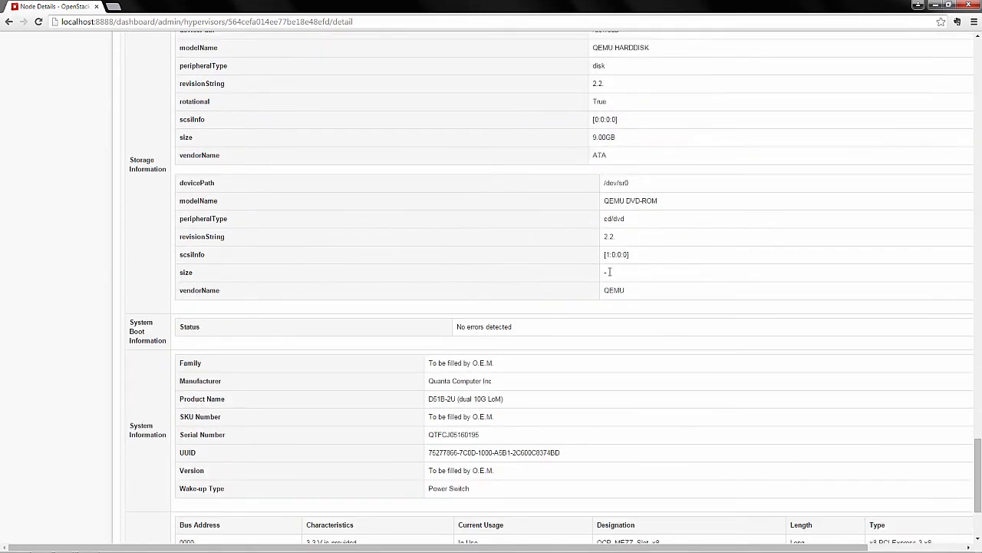
scroll(down, 3)
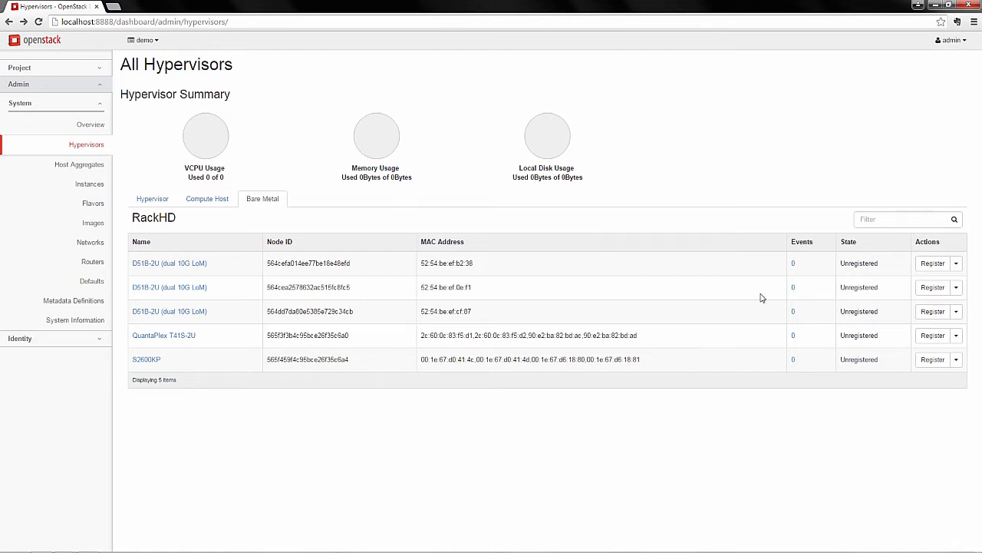
Register the QuantaPlex T41S-2U node with pxe_ipmitool, its other MAC, IPMI password and a Correctable ECC trigger.
click(933, 334)
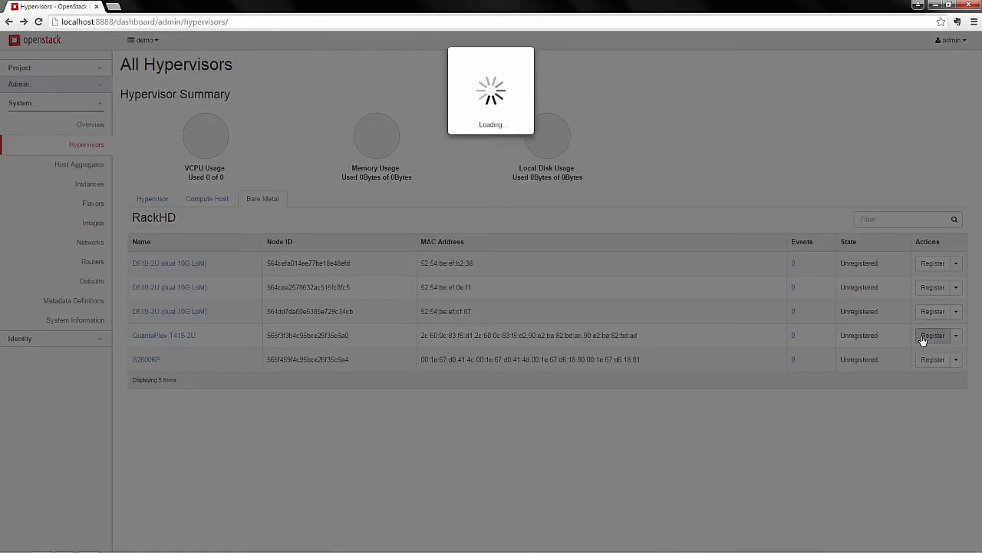
click(934, 334)
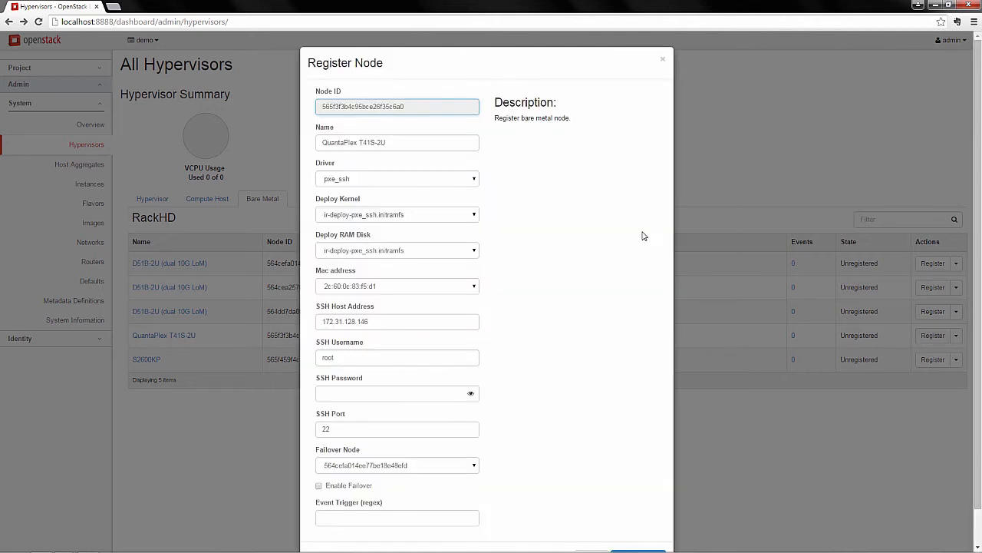
mouse_move(574, 211)
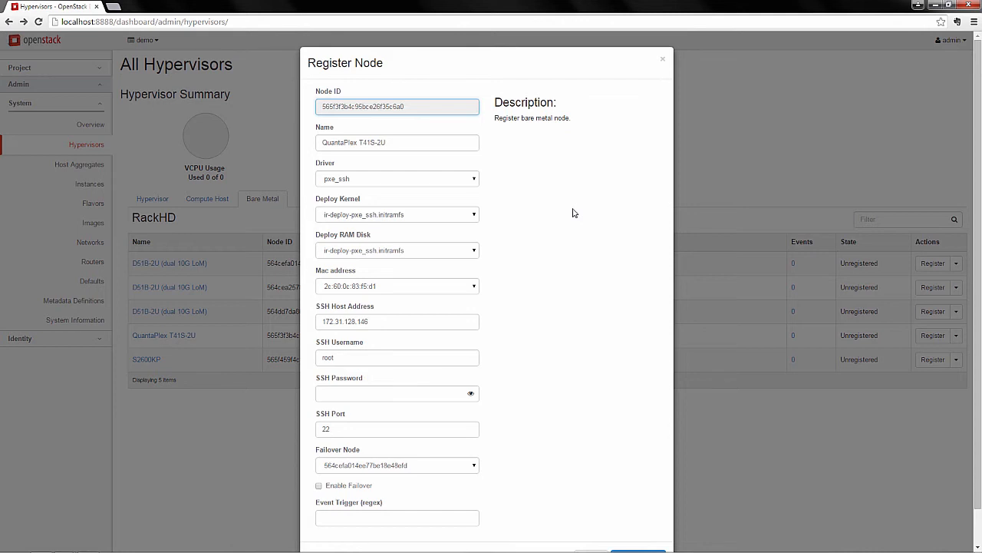
mouse_move(480, 183)
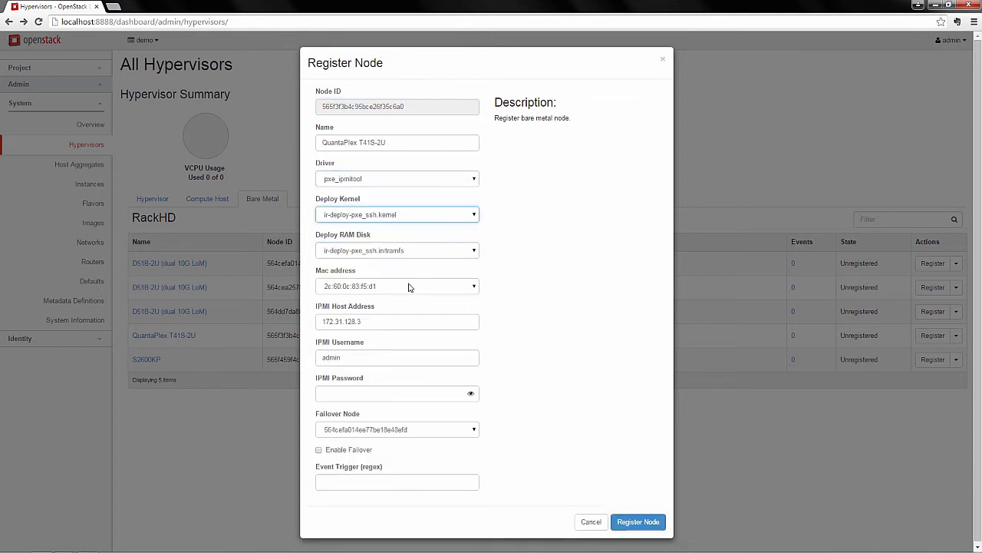
click(396, 285)
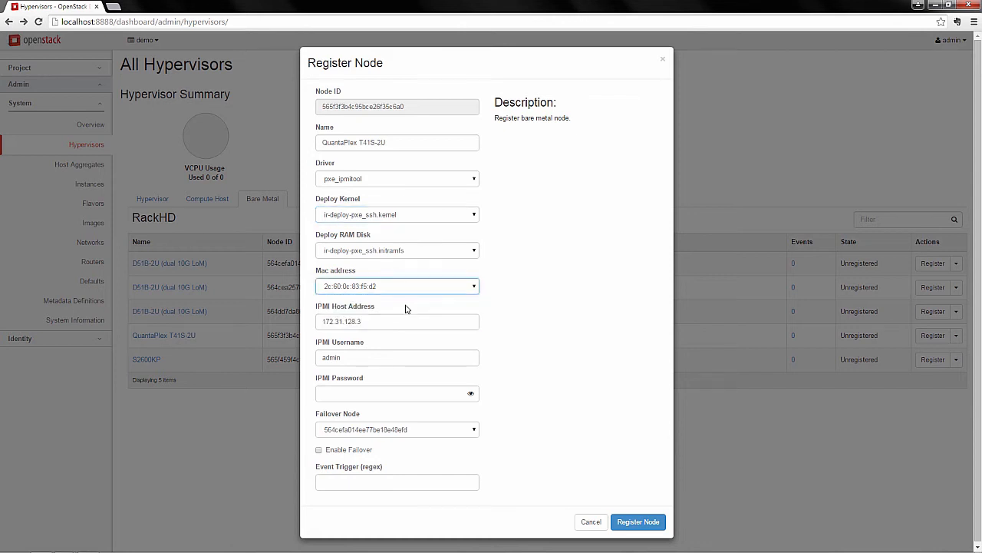
click(396, 393)
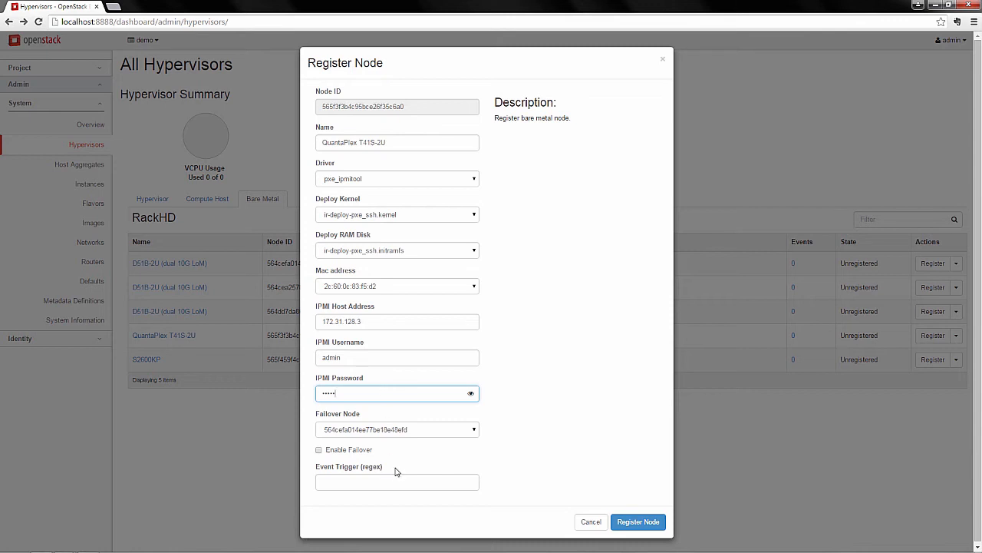
text(Correl)
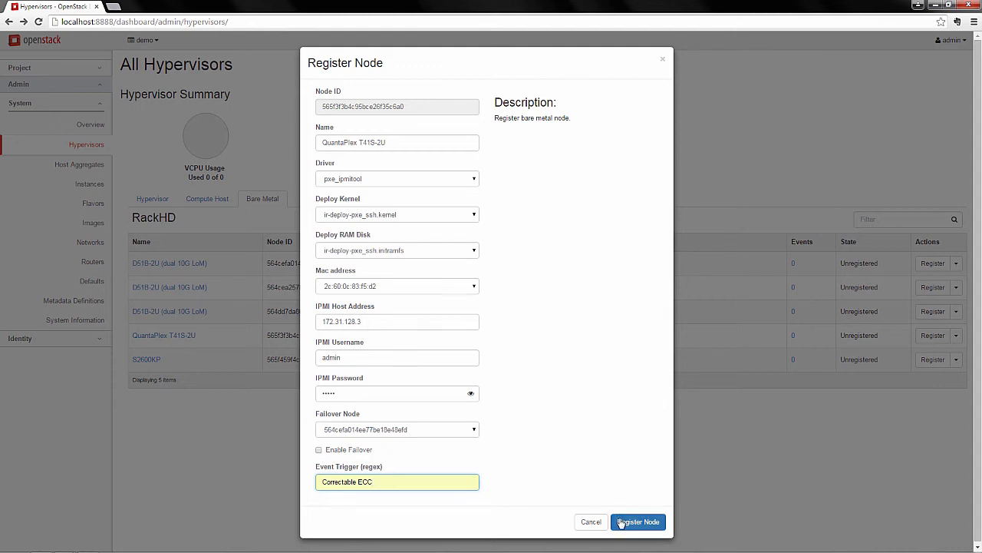
click(638, 522)
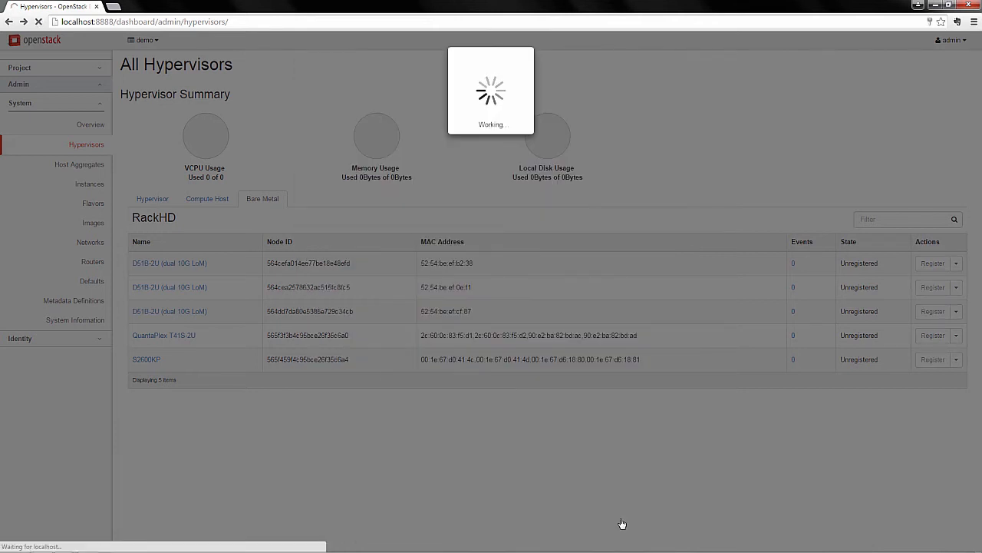
View the Hypervisor list showing one ironic host with 2 VCPUs, 250GB RAM and 32GB storage.
click(934, 335)
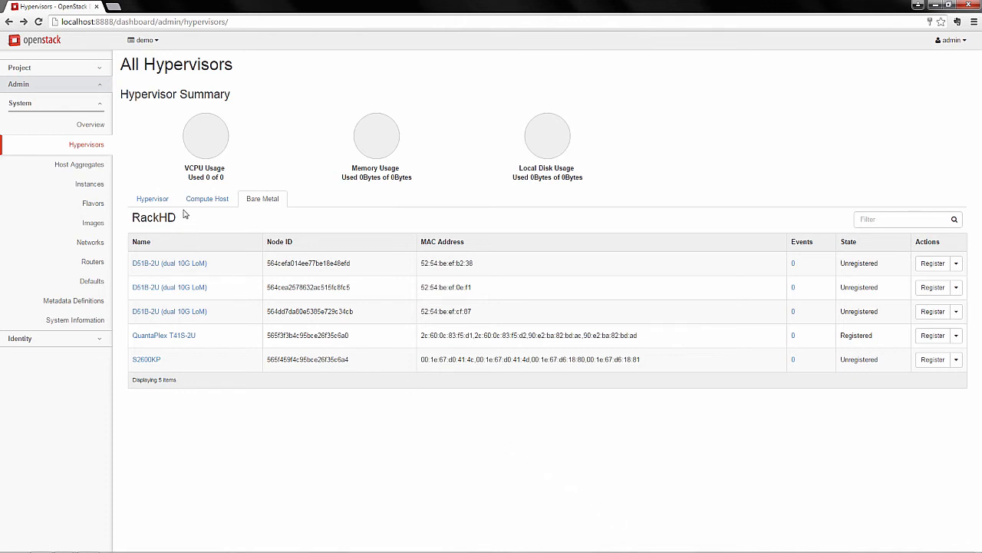
click(151, 199)
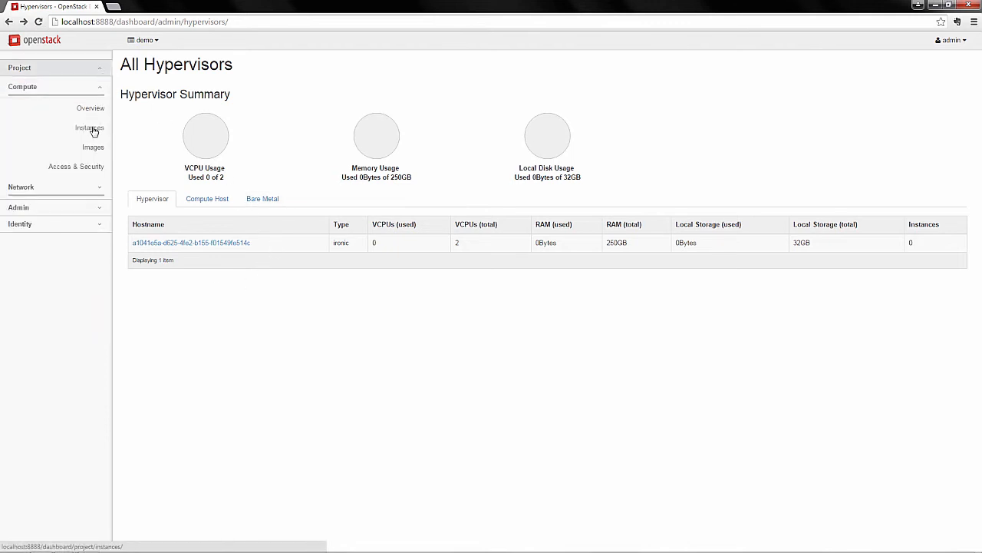
Start launching an instance from the cirros disk image in Project > Images.
click(89, 127)
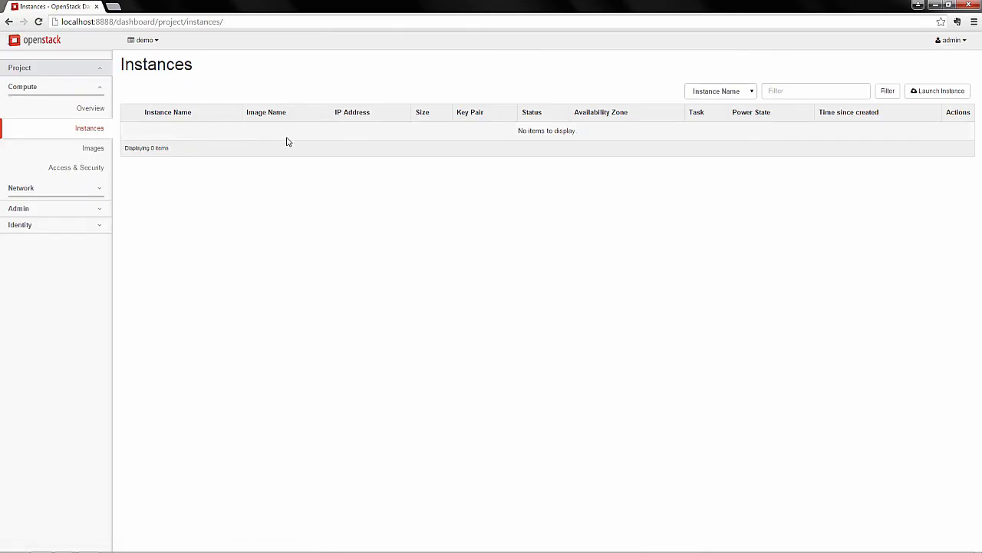
mouse_move(193, 126)
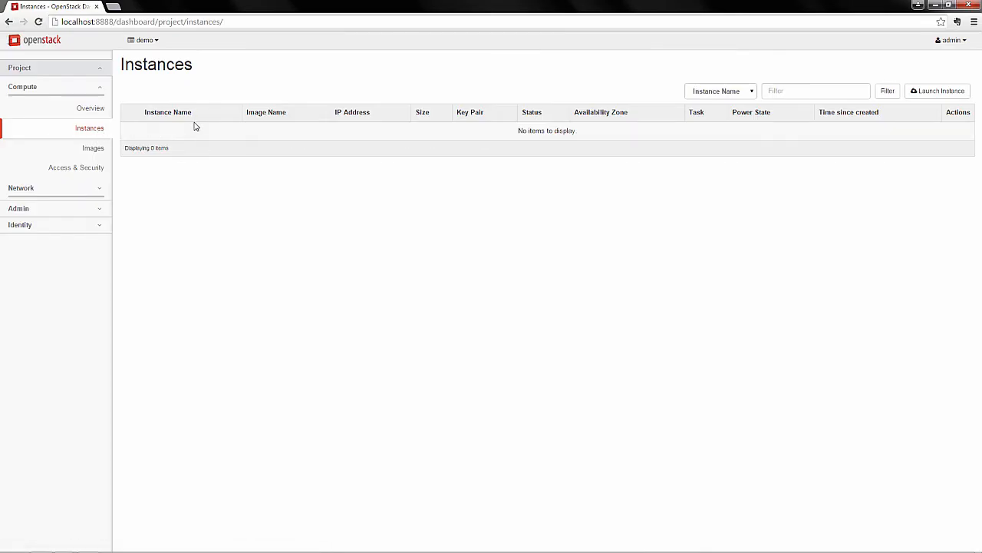
click(93, 147)
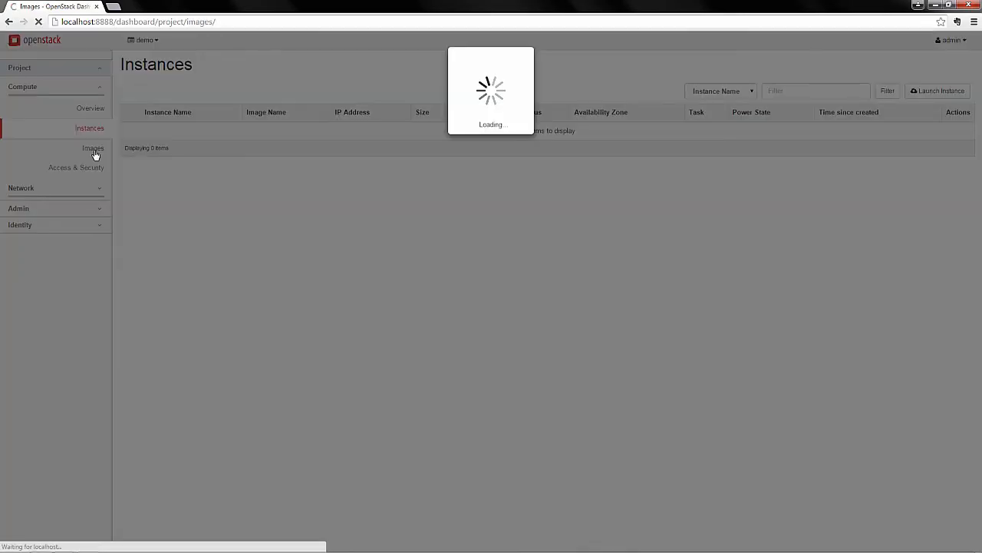
click(92, 147)
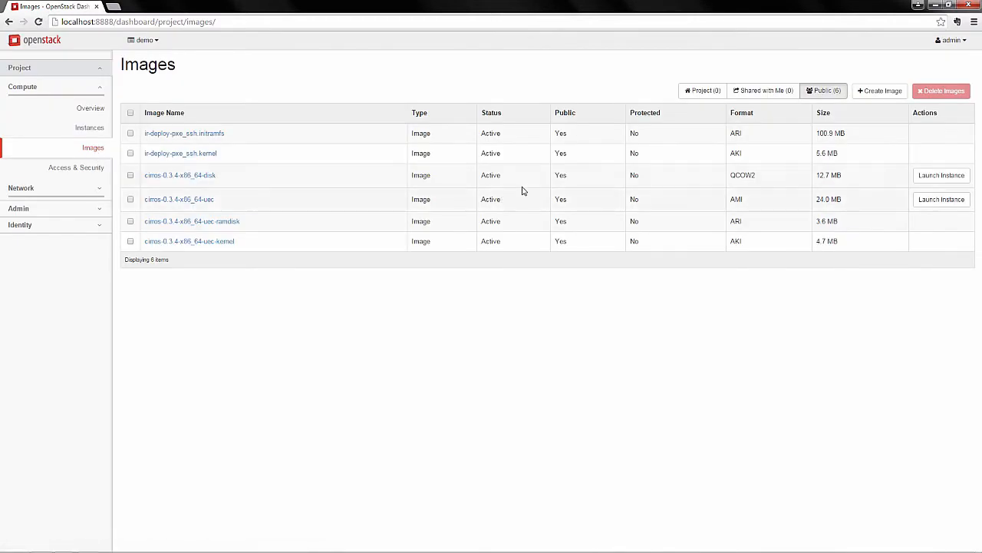
click(941, 175)
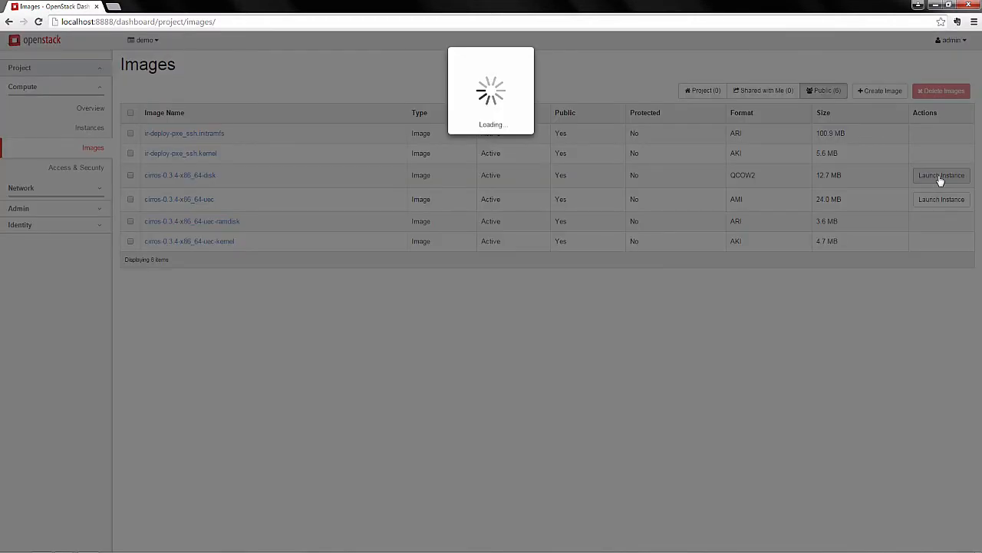
click(941, 175)
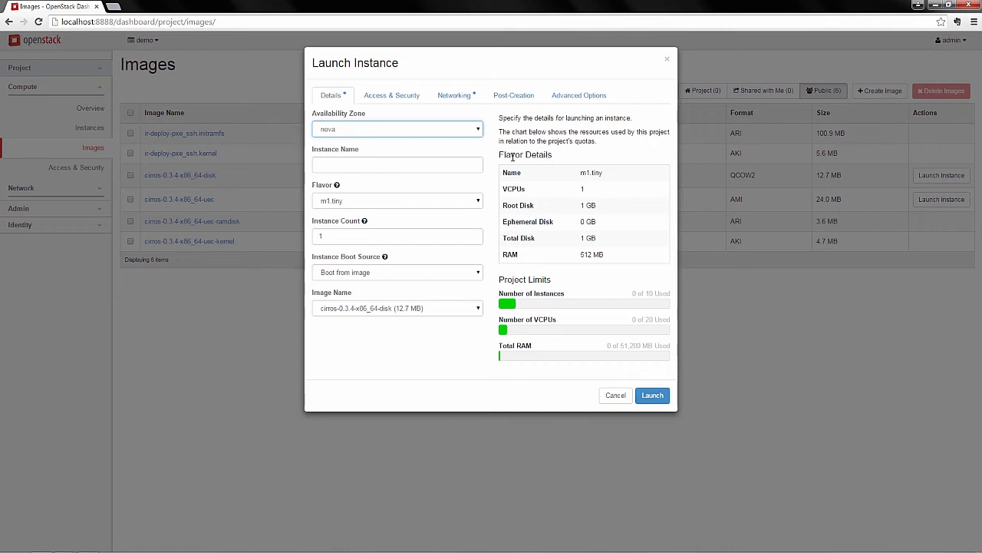
Name the instance RackHDDemo, attach flat-provider-network and launch it.
click(396, 165)
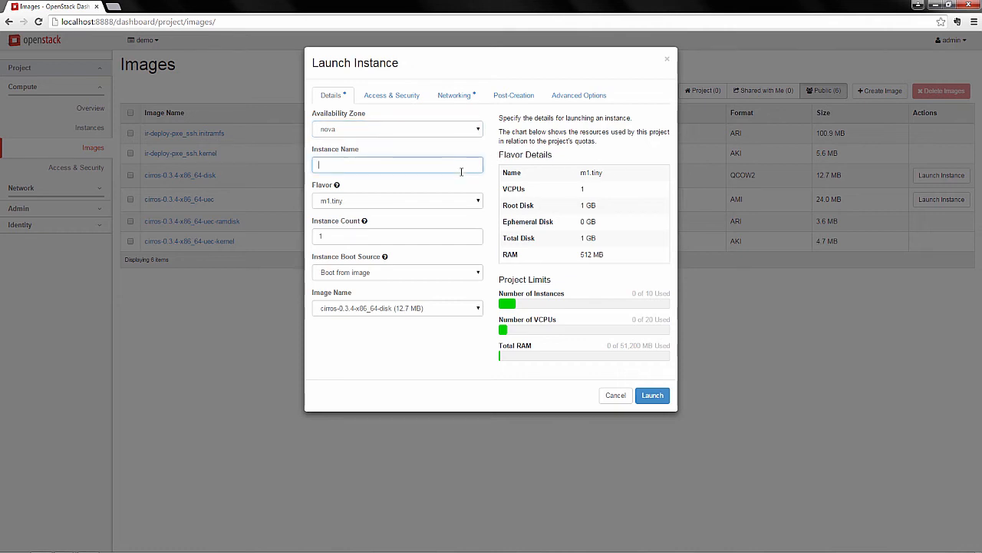
text(RackHDDemo)
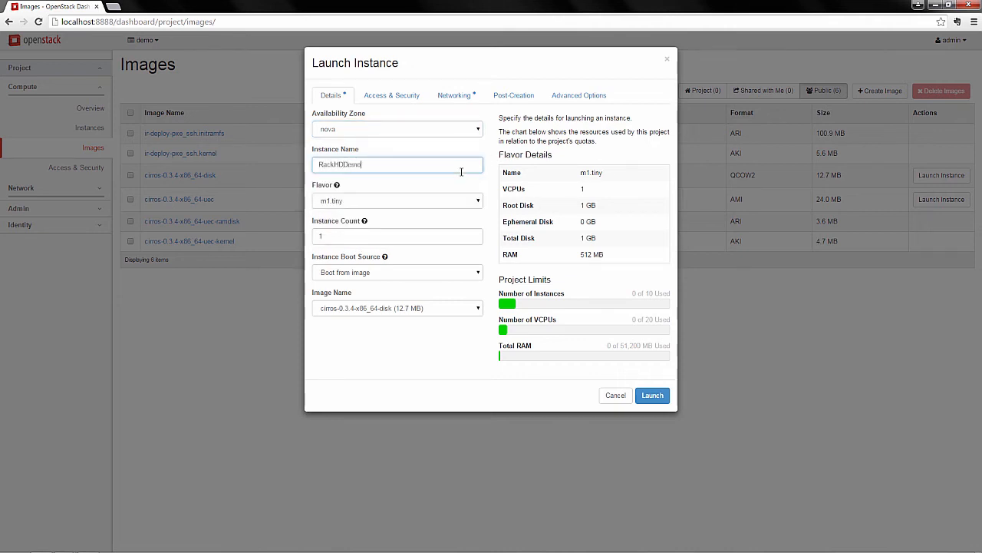
click(455, 95)
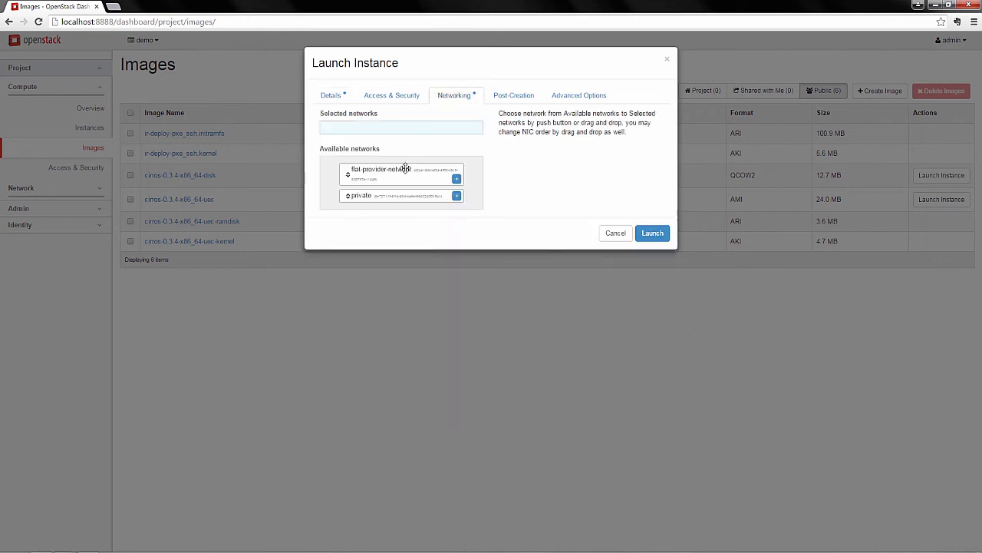
click(457, 178)
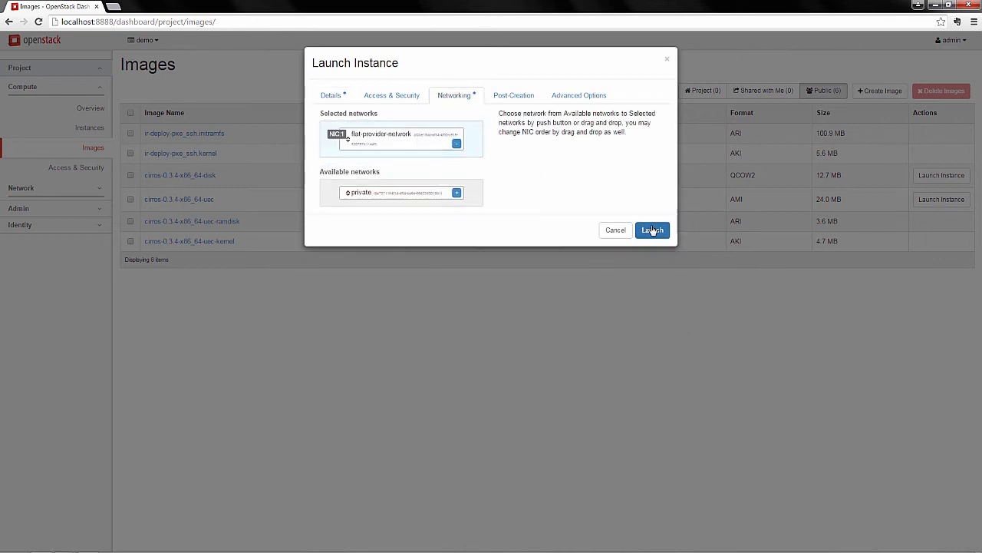
click(651, 230)
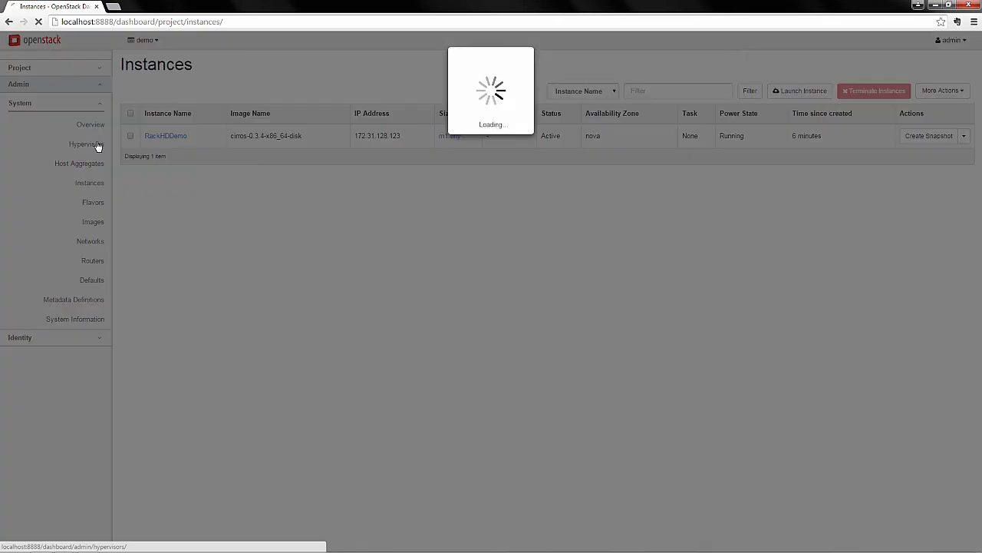
Return to the Bare Metal node list and begin registering the S2600KP node.
click(86, 145)
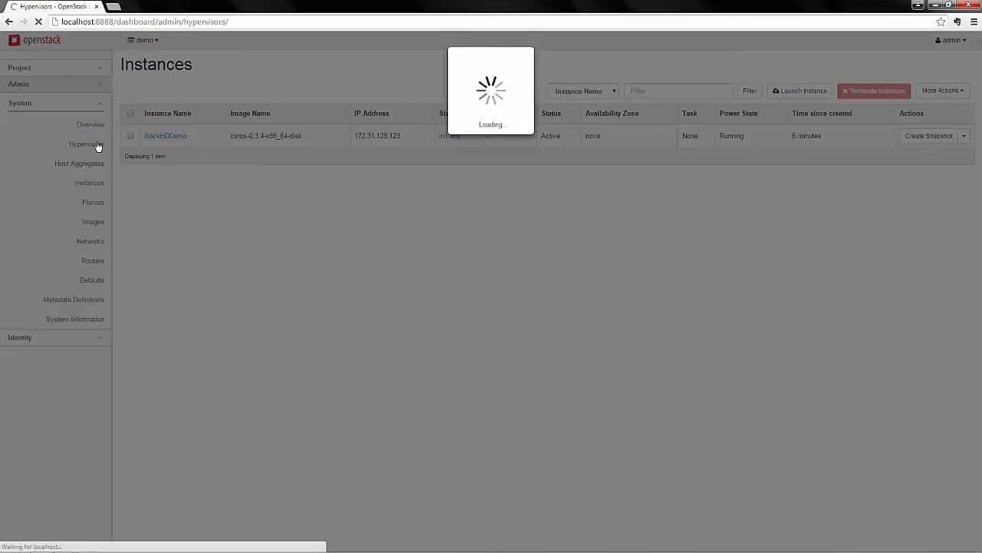
click(86, 144)
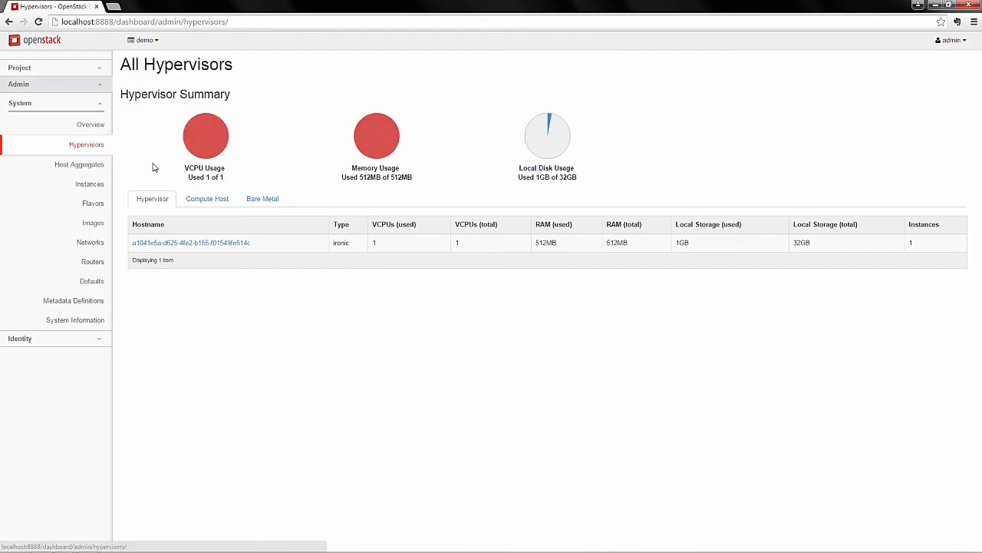
click(263, 198)
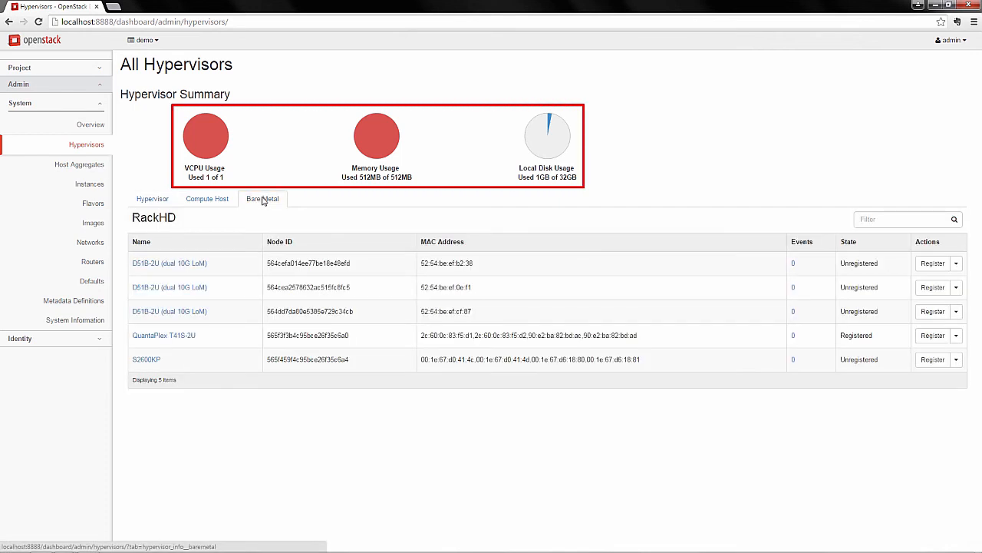
mouse_move(633, 215)
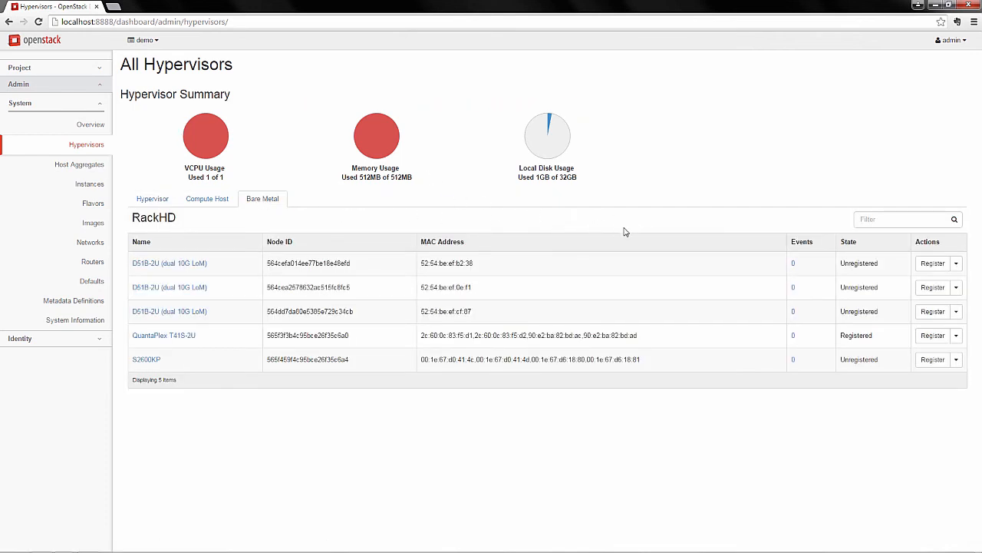
click(934, 359)
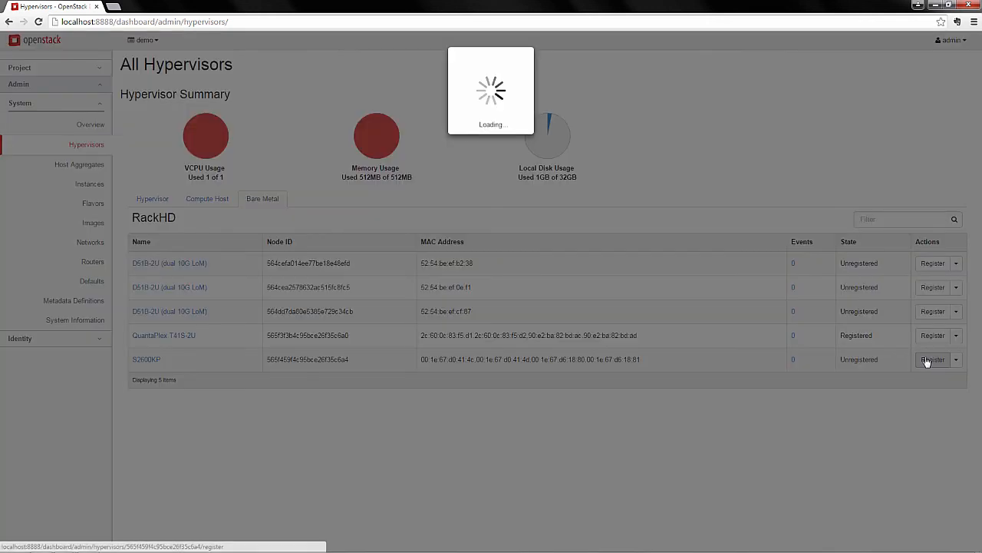
click(933, 359)
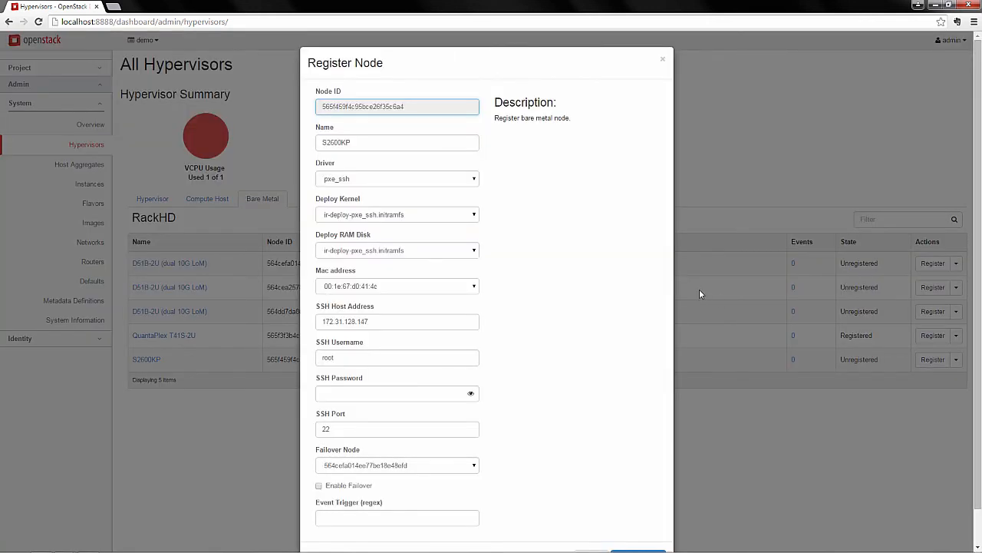
click(396, 178)
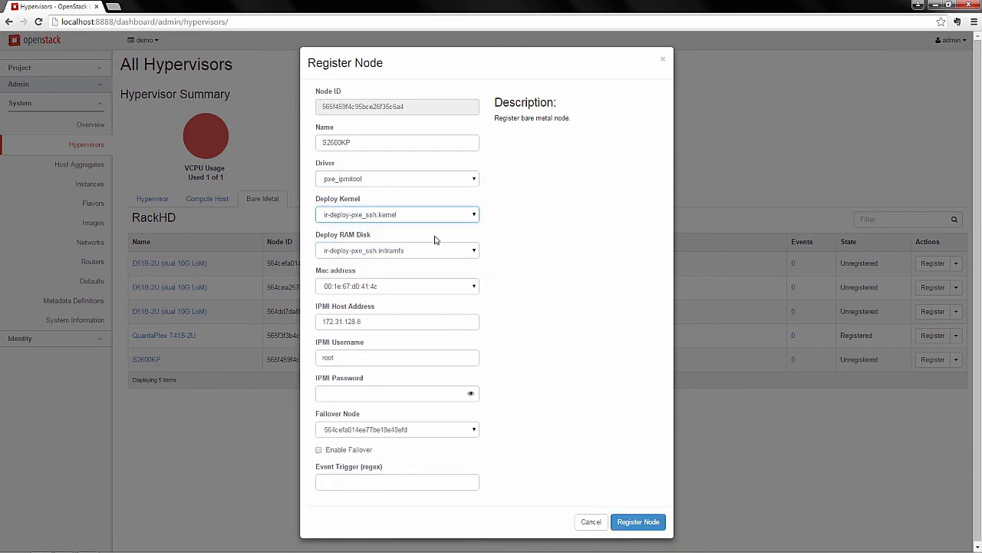
click(396, 286)
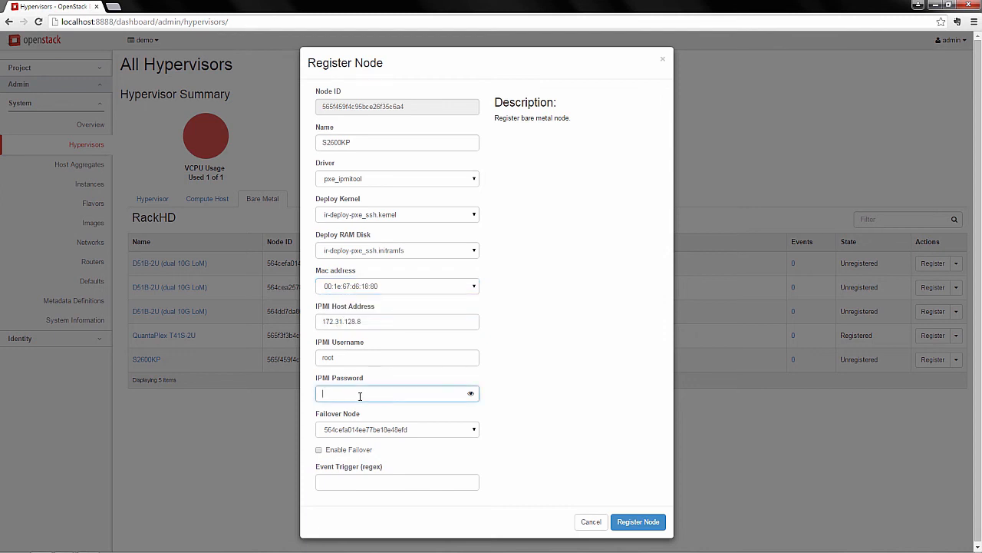
text(password)
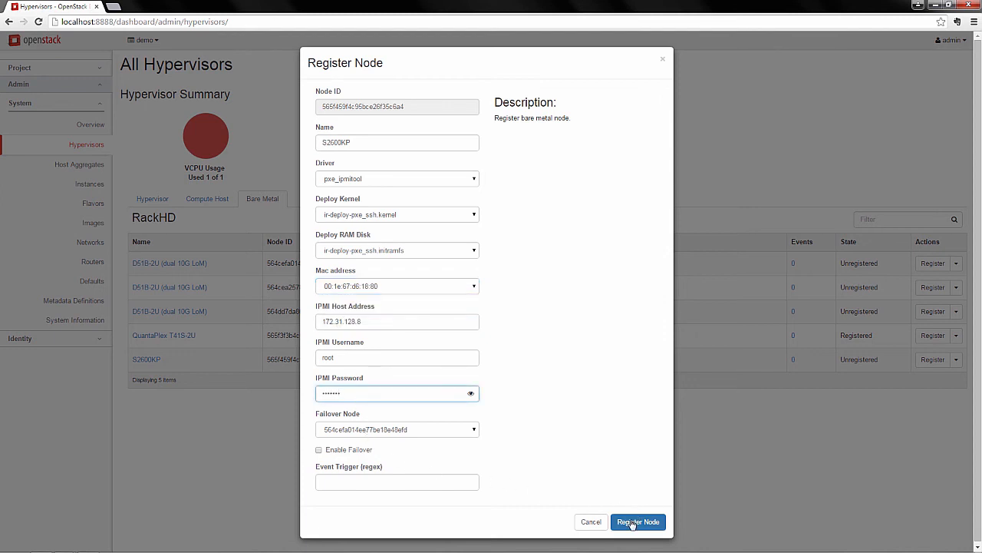
click(638, 522)
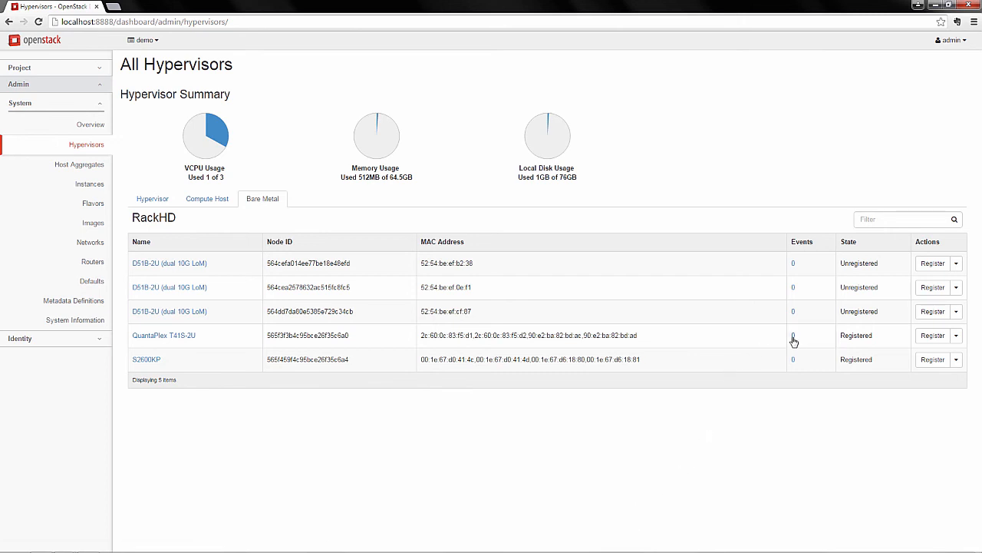
mouse_move(801, 335)
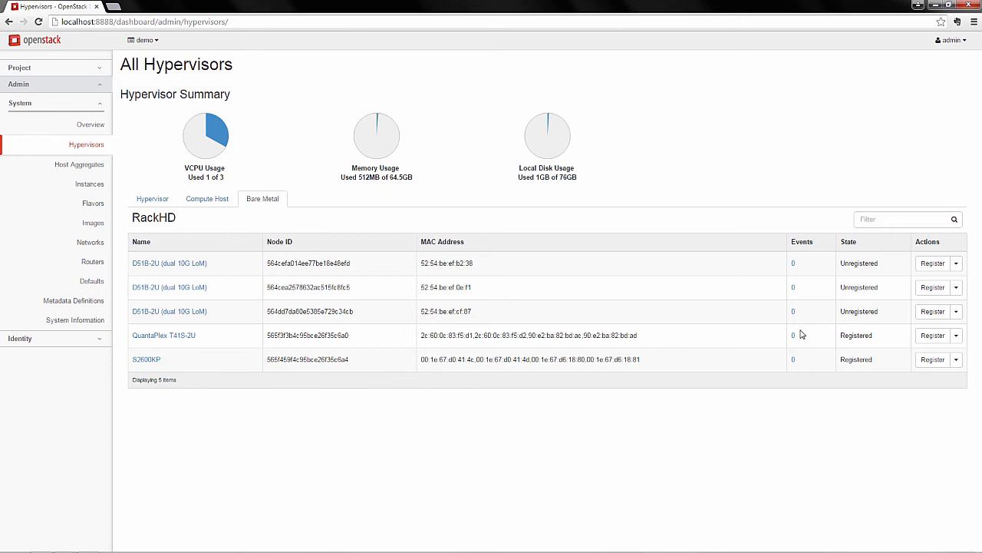
mouse_move(799, 335)
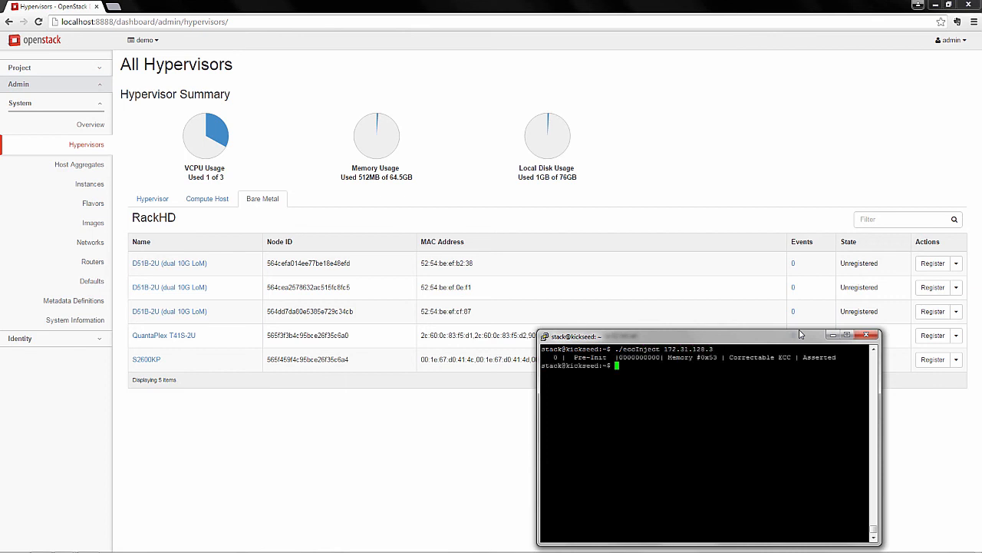
mouse_move(780, 318)
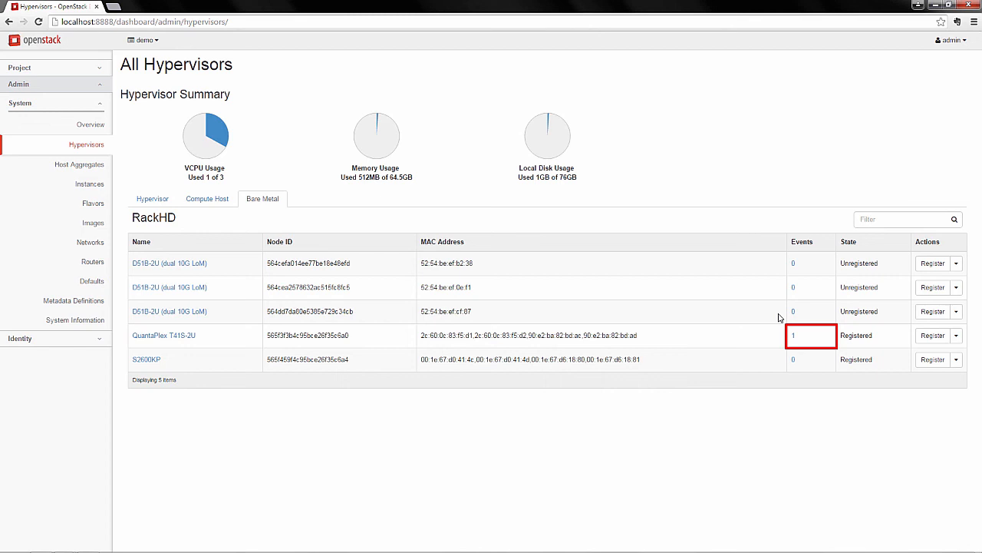
mouse_move(796, 337)
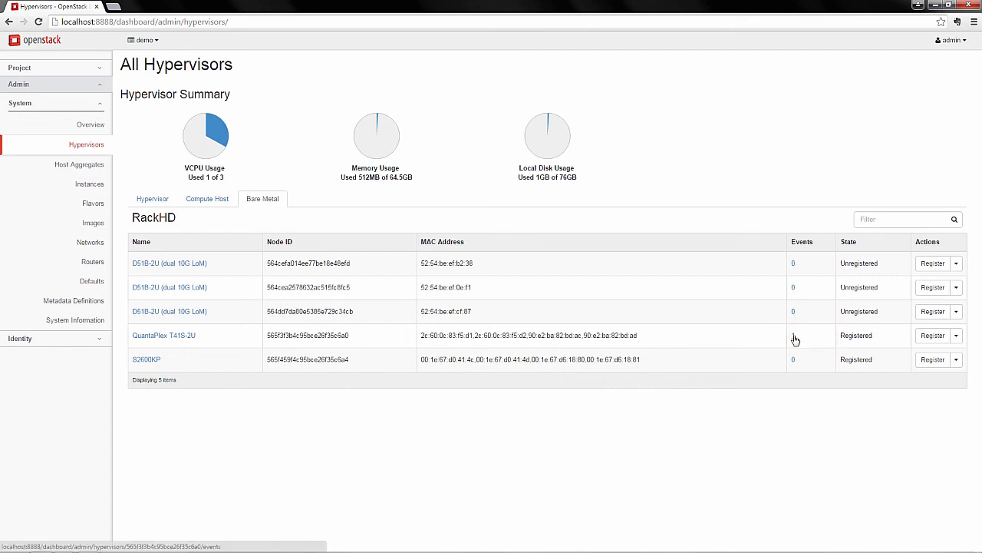
Open the QuantaPlex node's Events page and reveal the Correctable ECC event's unregister action.
click(792, 335)
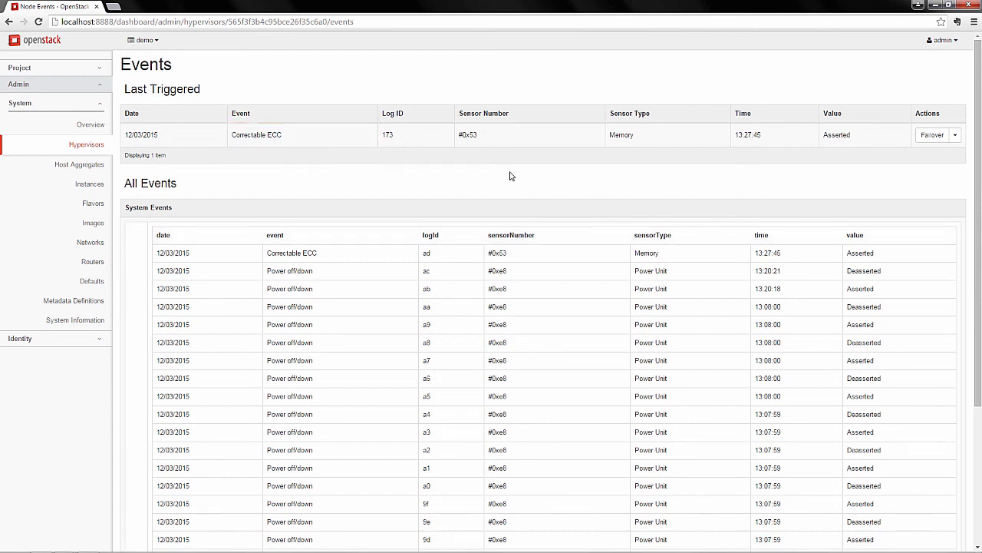
click(954, 135)
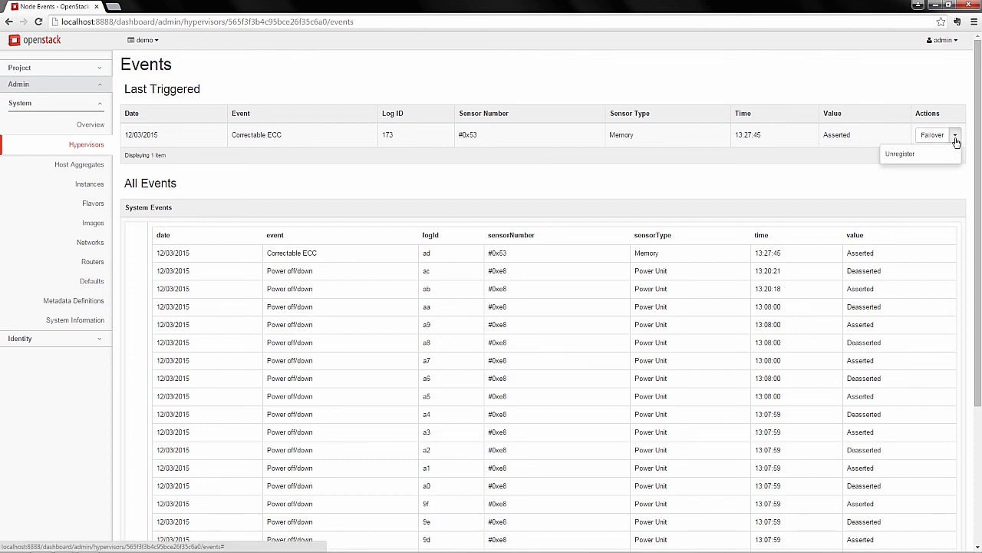